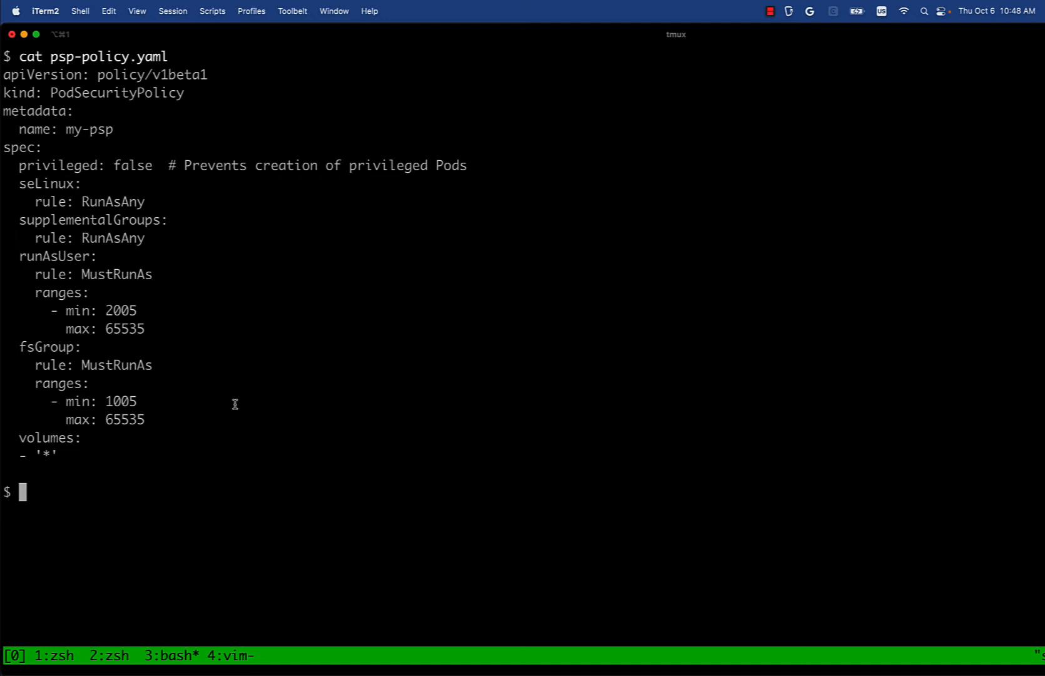
pyautogui.moveTo(194, 391)
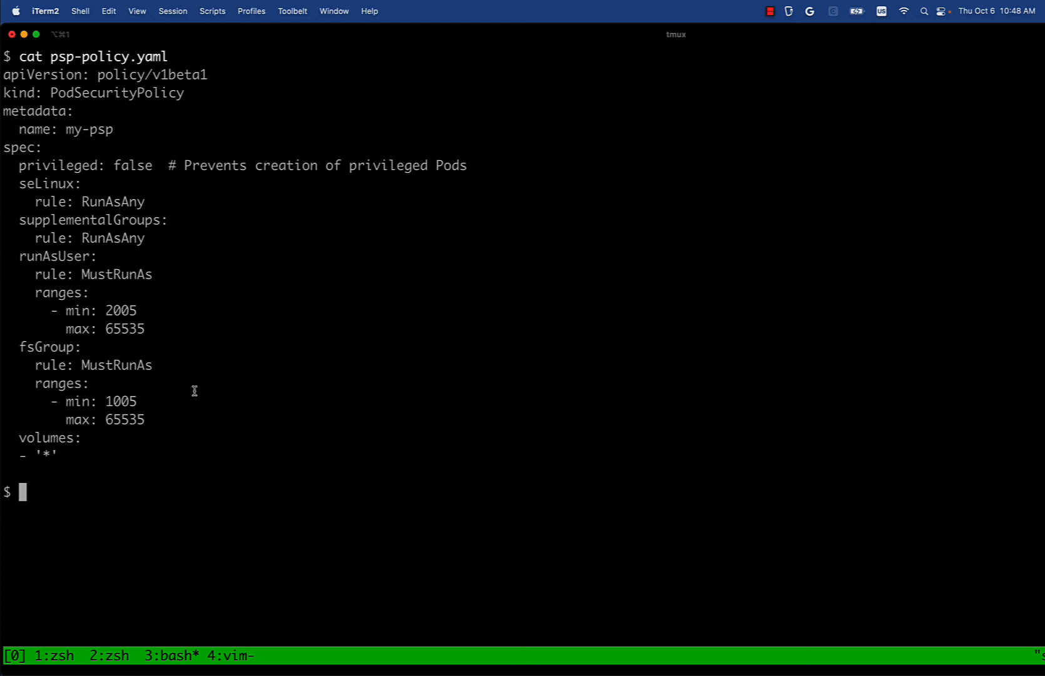
pyautogui.moveTo(167, 401)
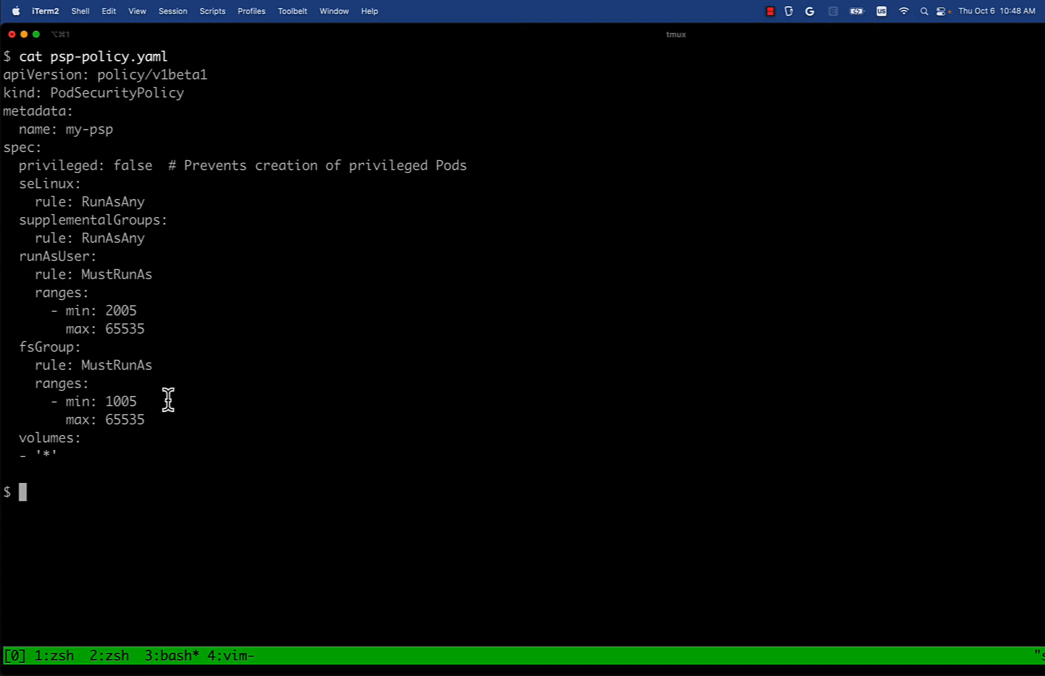
pyautogui.moveTo(144, 398)
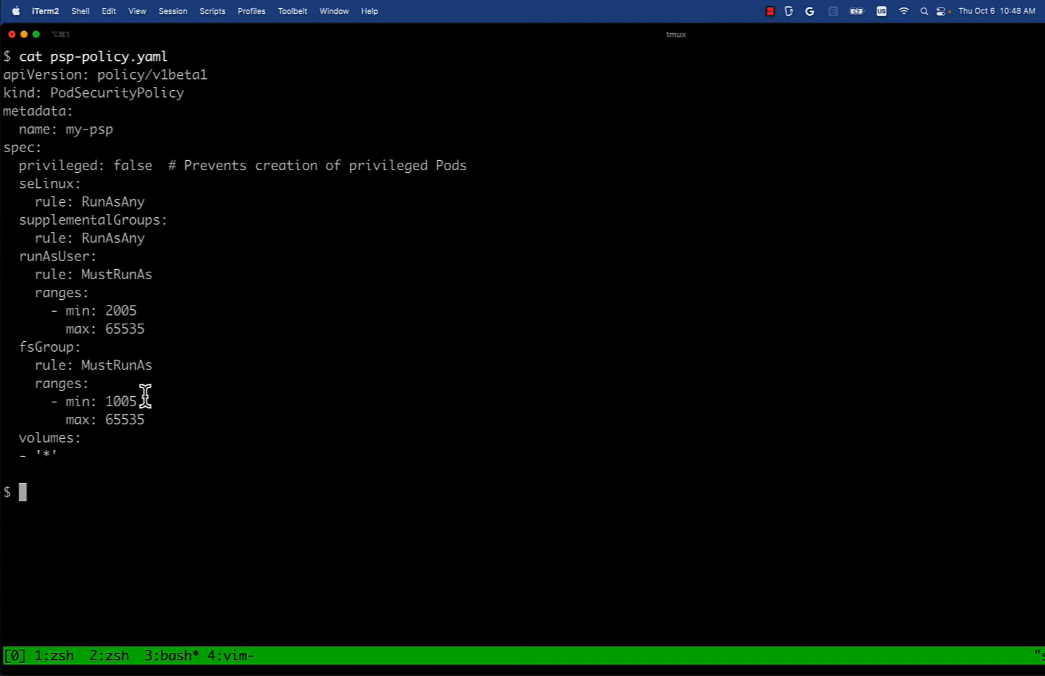
pyautogui.moveTo(149, 423)
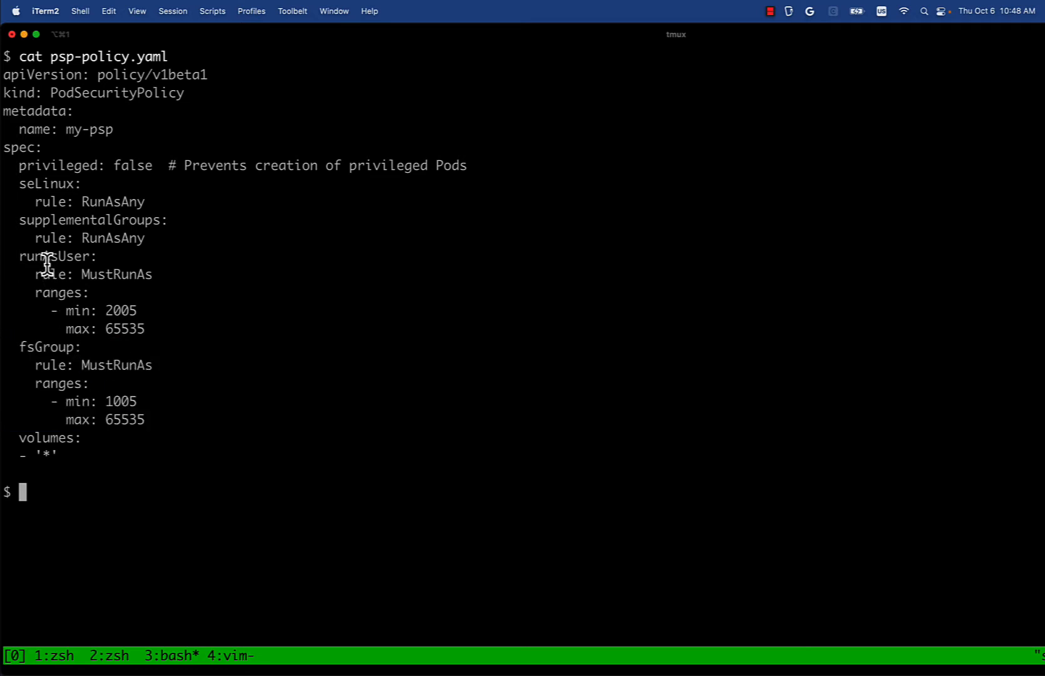
# - Highlight the PodSecurityPolicy rules, including supplementalGroups, then print nginx-nonpriv.yaml
pyautogui.doubleClick(116, 274)
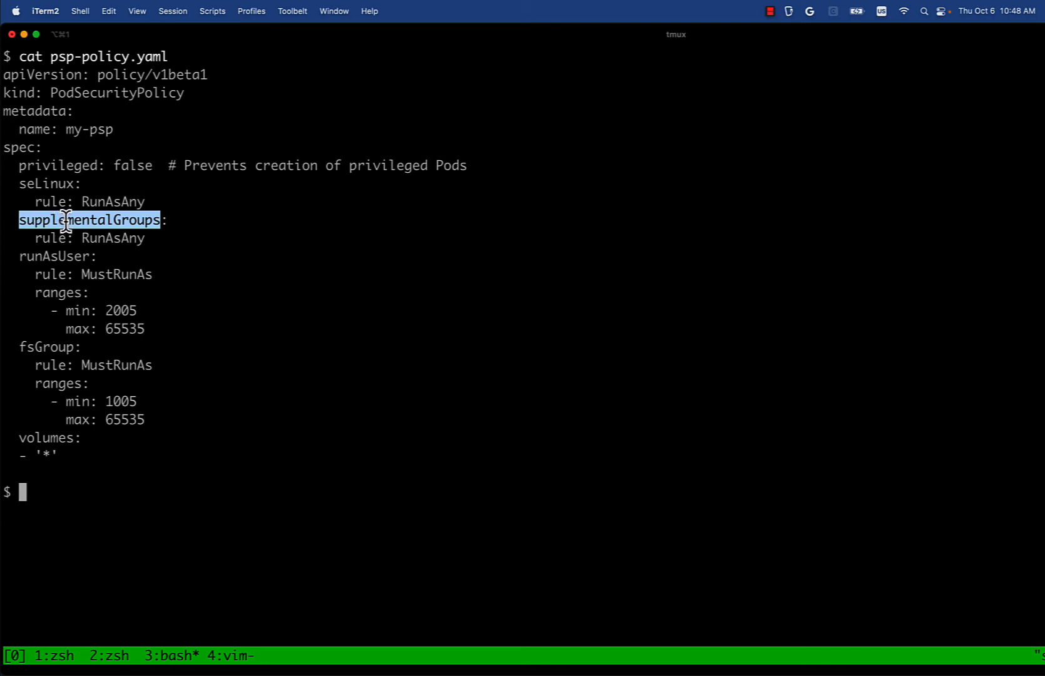
pyautogui.doubleClick(80, 238)
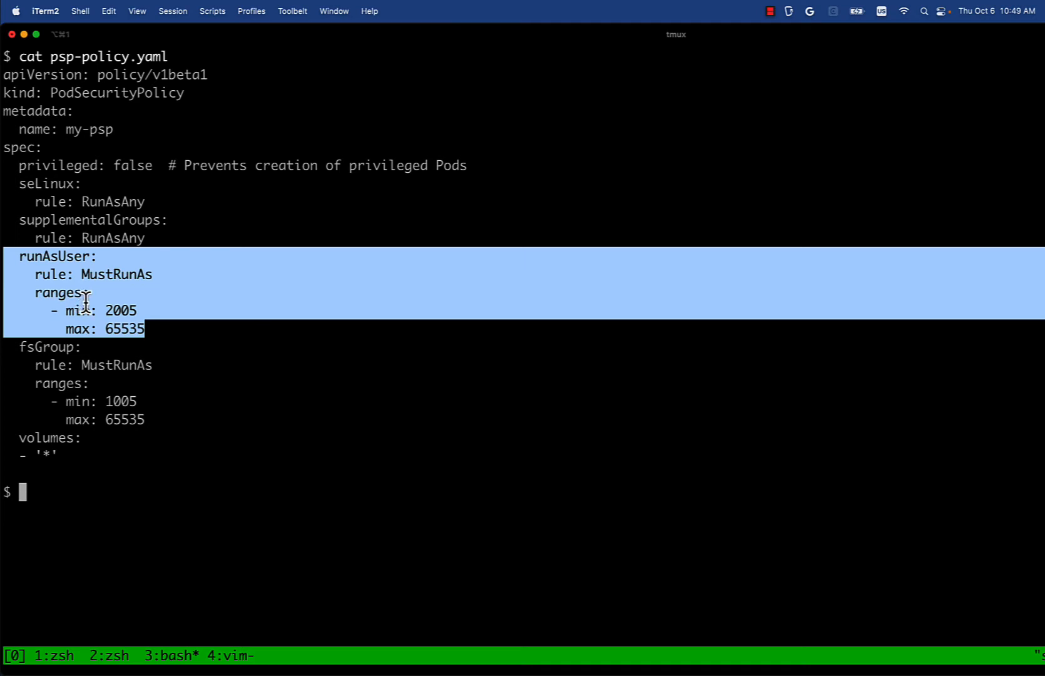
pyautogui.write('cat nginx-nonpriv.yaml')
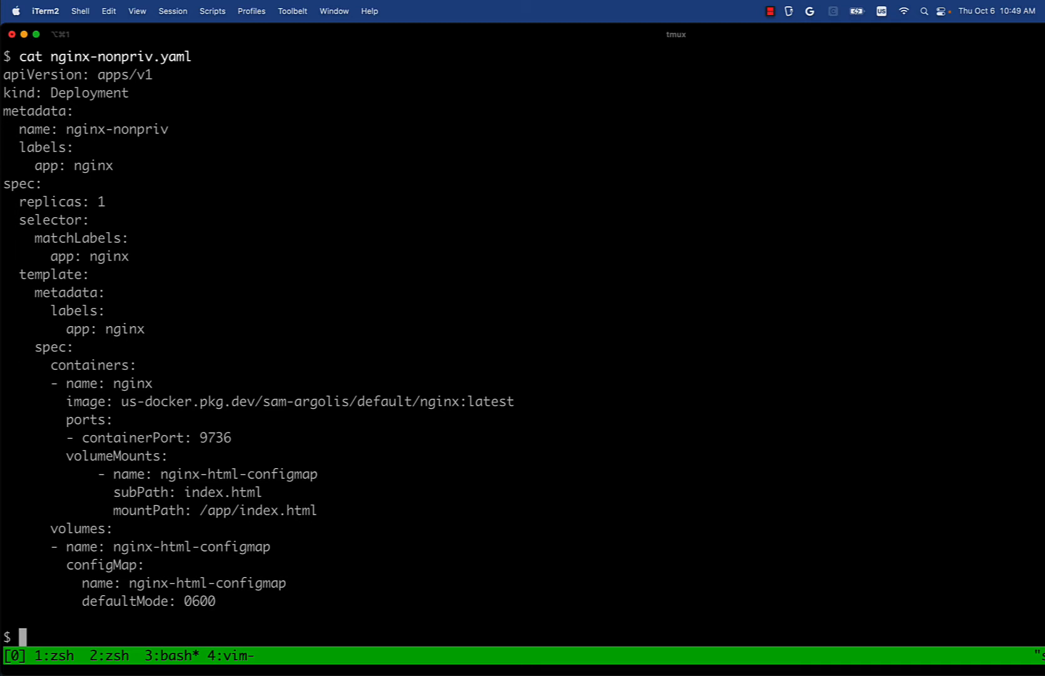
pyautogui.moveTo(325, 511)
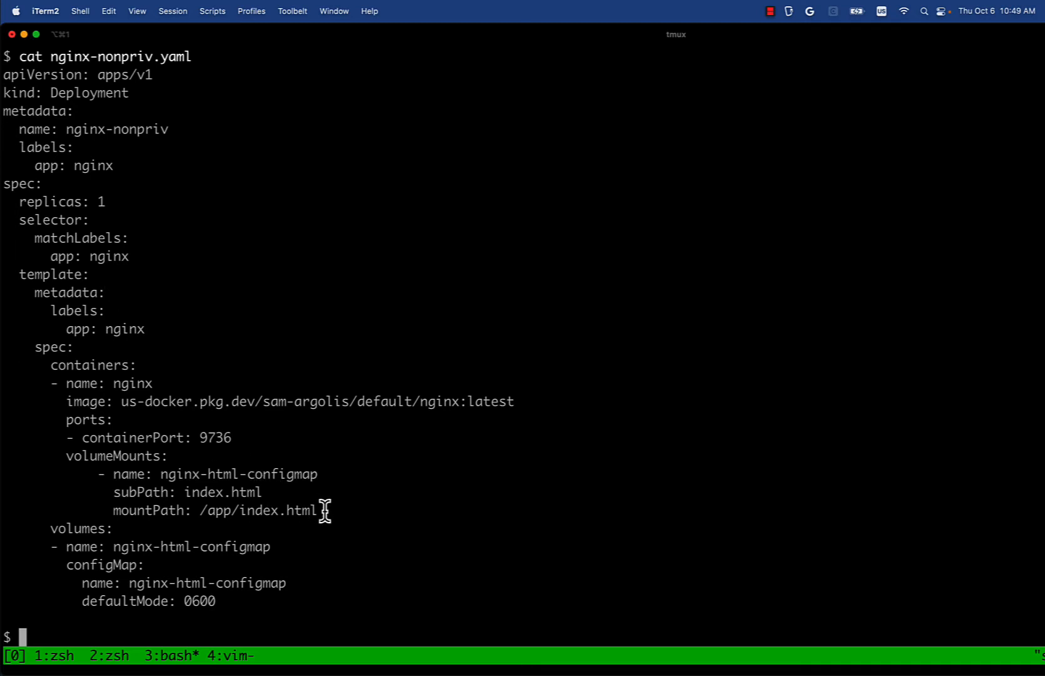
pyautogui.moveTo(215, 600)
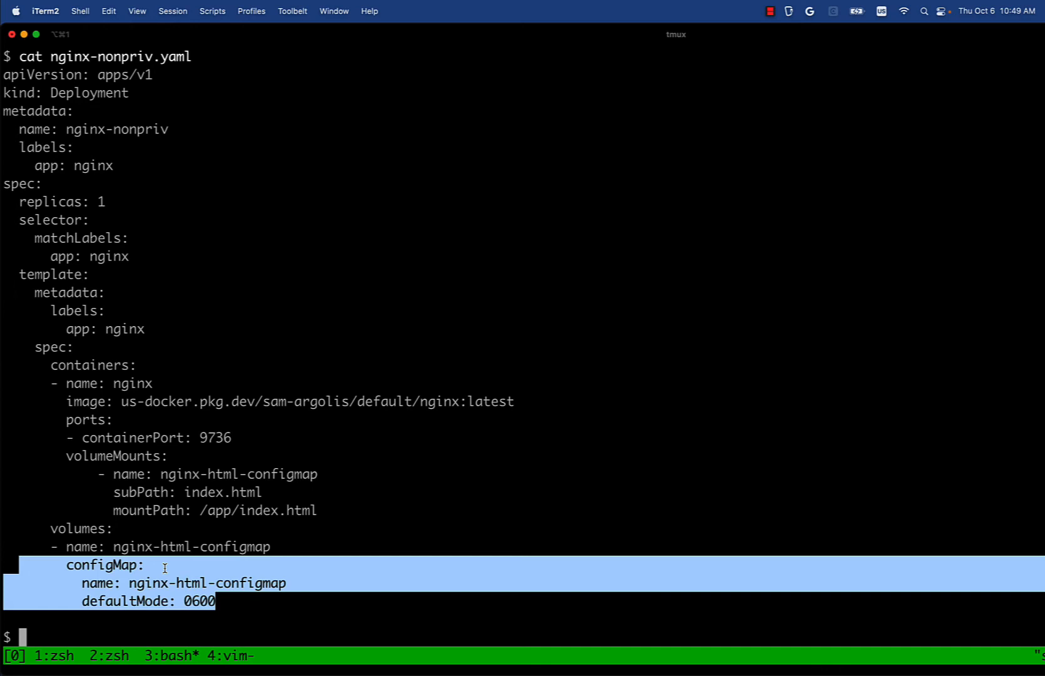
# - Apply nginx-nonpriv.yaml with kubectl, then print nginx-html-configmap.yaml
pyautogui.write('kubectl appl')
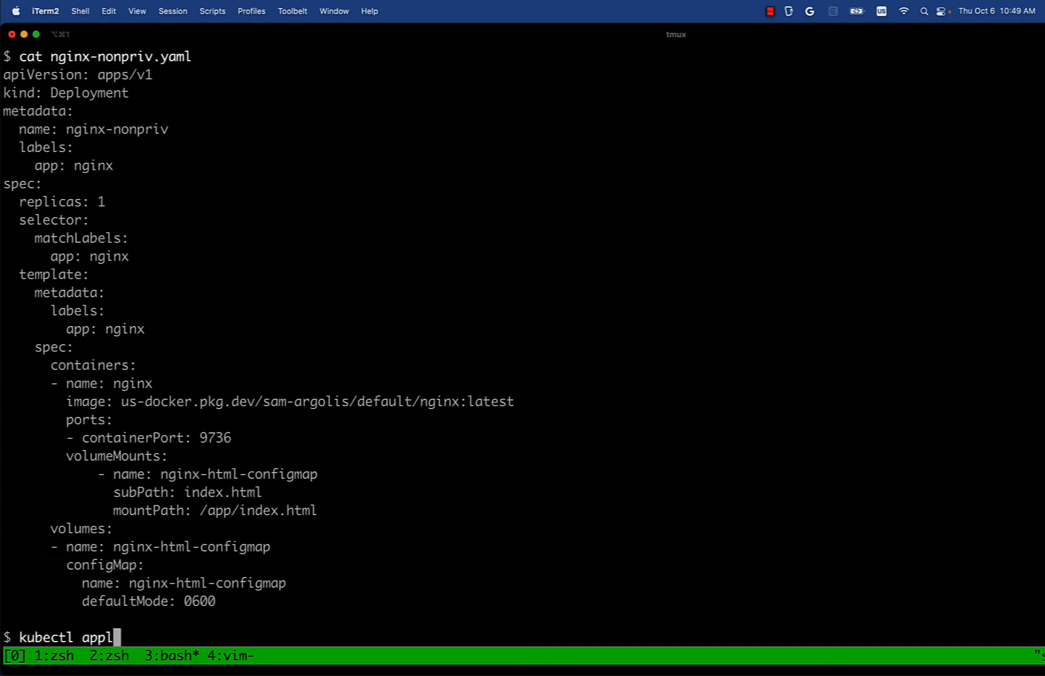
pyautogui.write('y -f nginx-nonpriv.yaml')
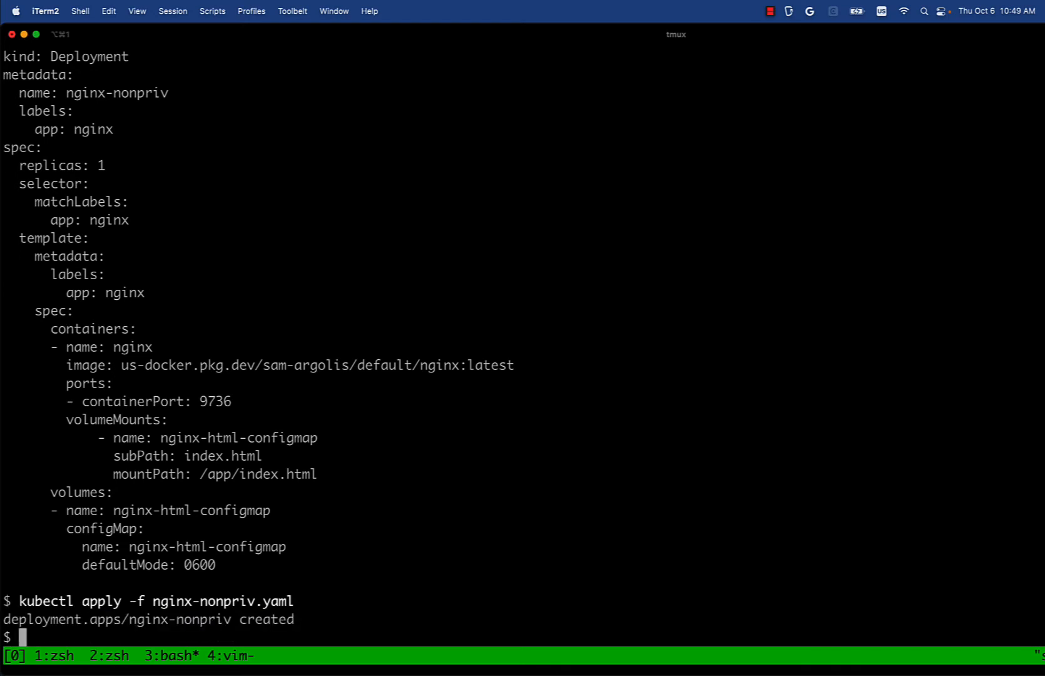
pyautogui.write('c')
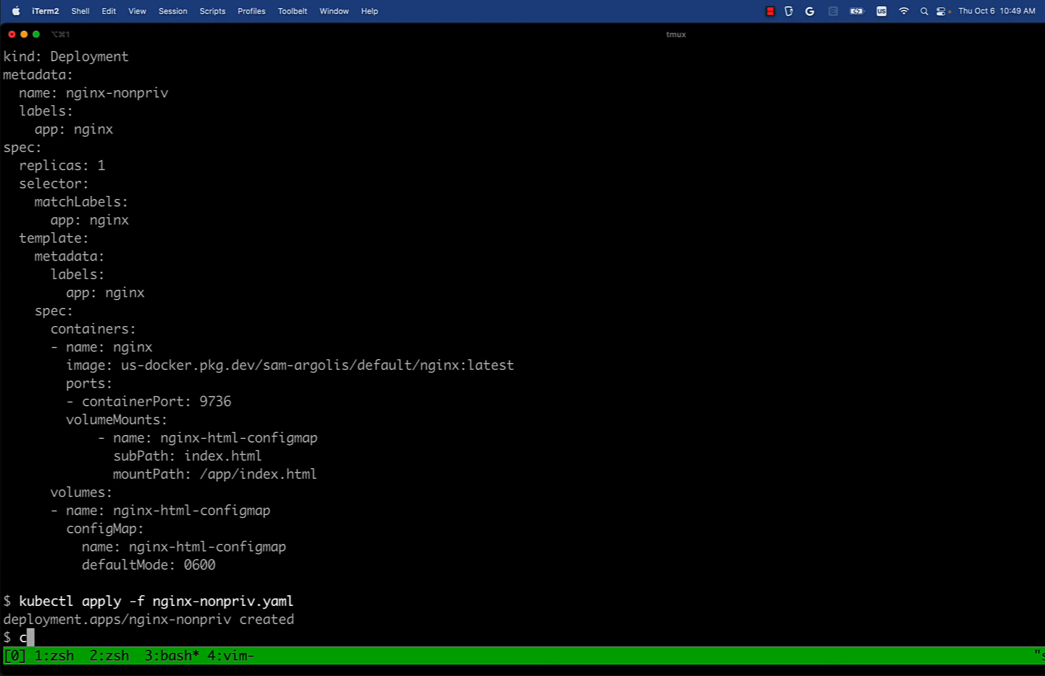
pyautogui.write('at nginx-html-configmap.yaml')
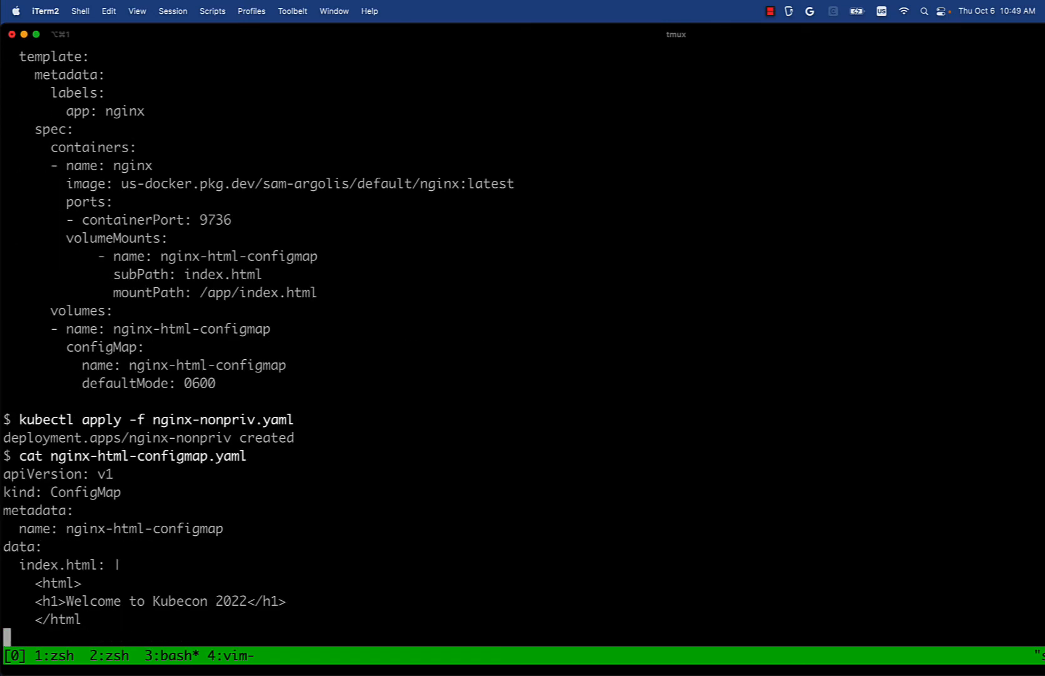
pyautogui.press('Return')
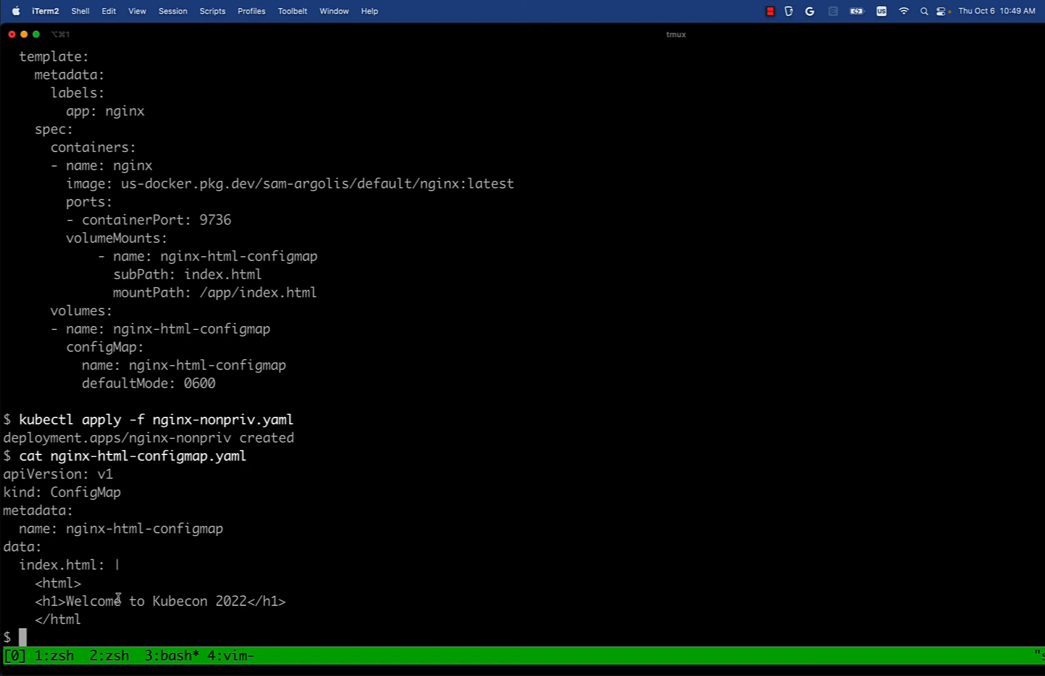
pyautogui.moveTo(107, 610)
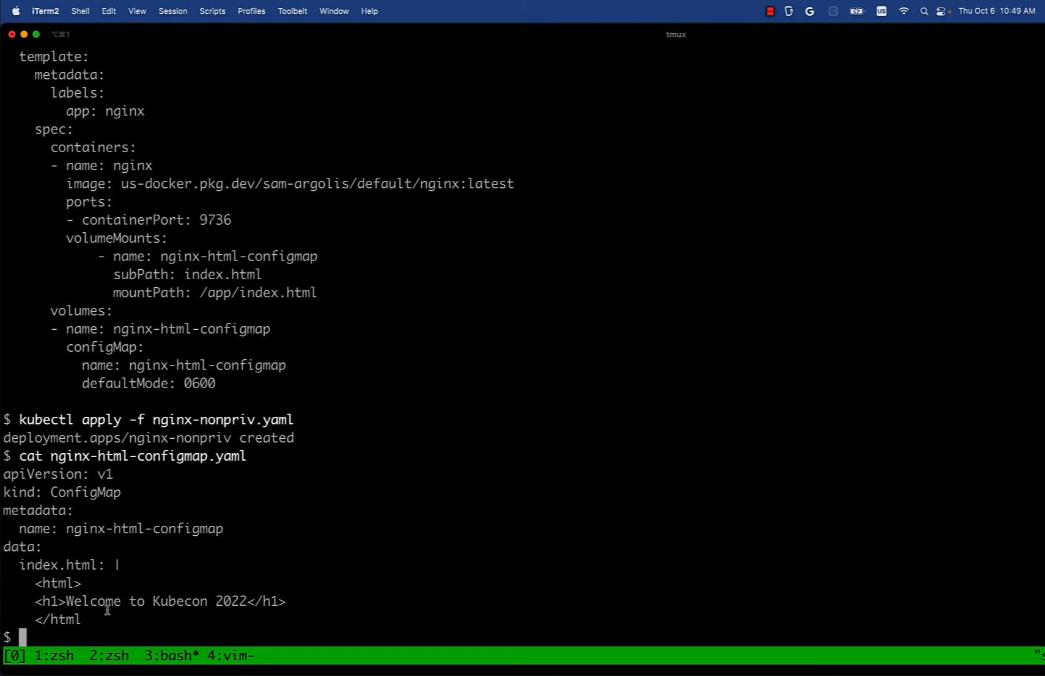
# - Query the nginx pod's containers with jq and highlight runAsUser 2005
pyautogui.write('kubectl get pod -l app=nginx -o json | jq')
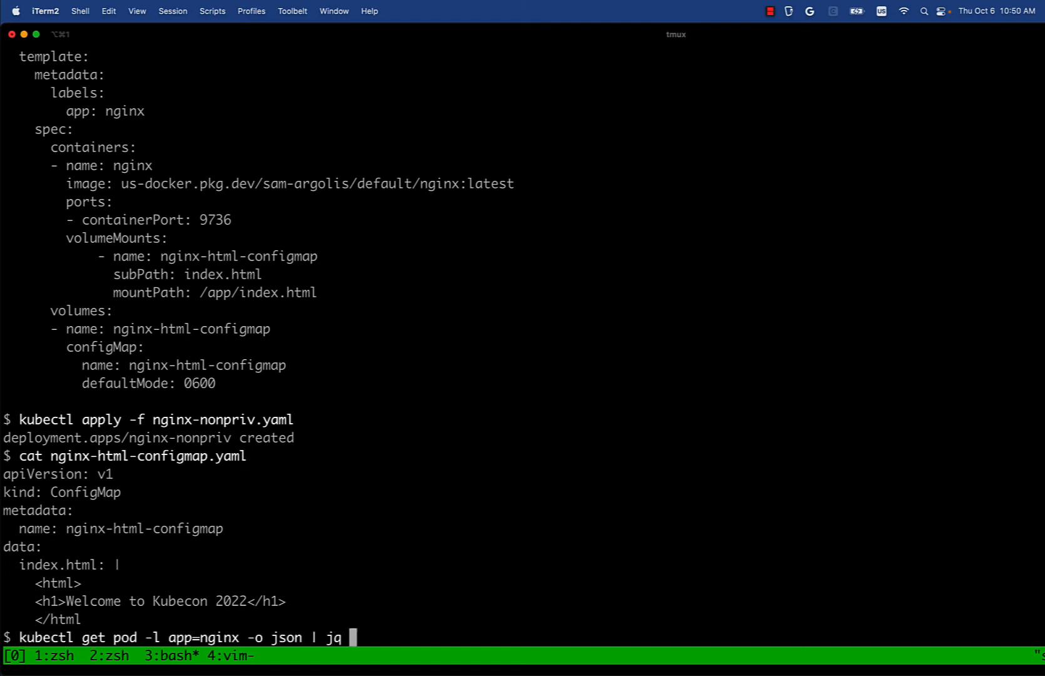
pyautogui.write("'.items[].spec.containers'")
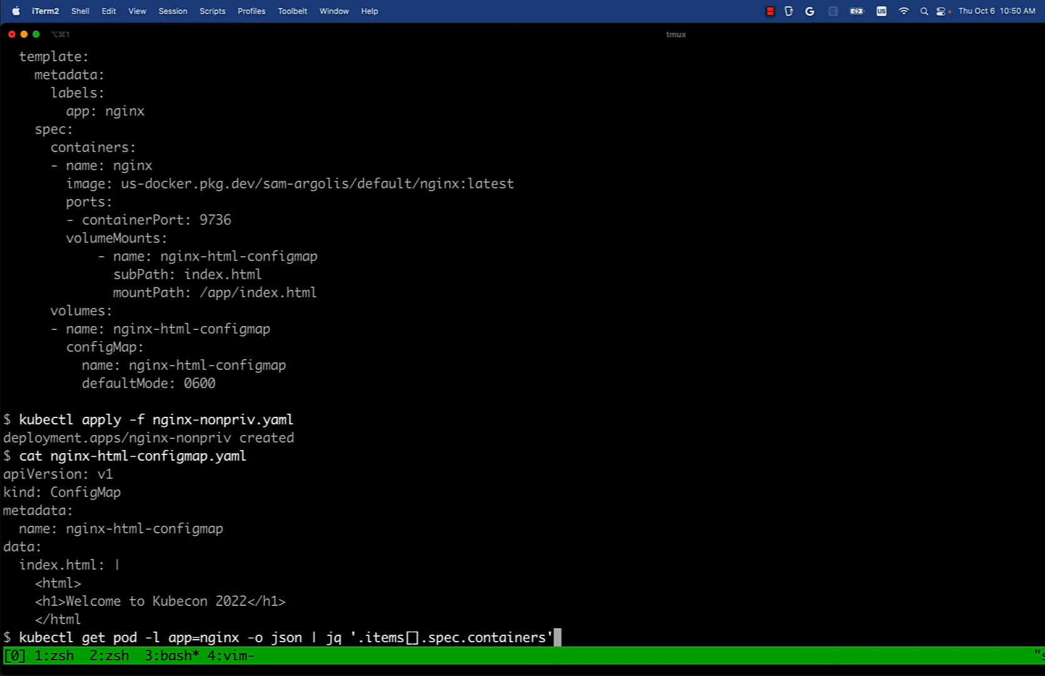
pyautogui.moveTo(523, 630)
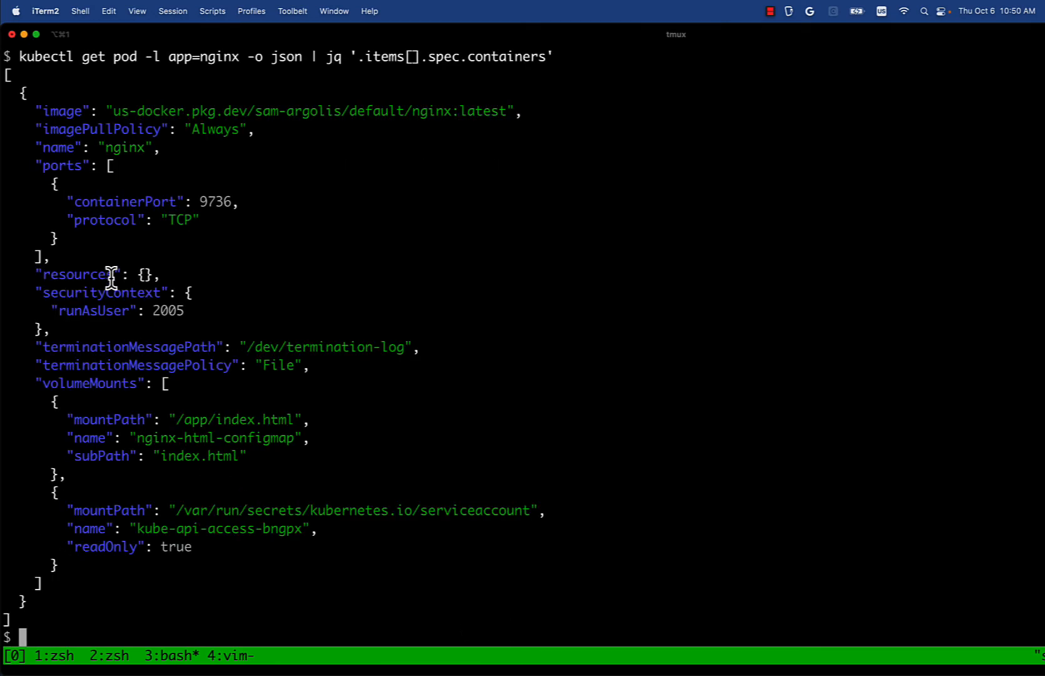
pyautogui.moveTo(57, 326)
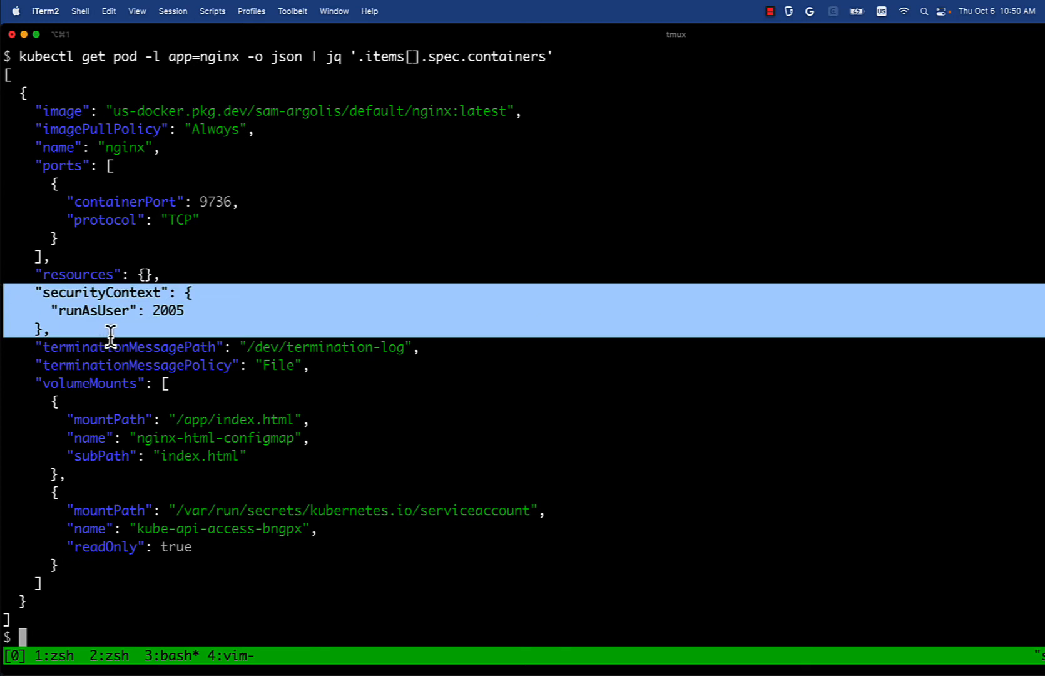
pyautogui.moveTo(174, 313)
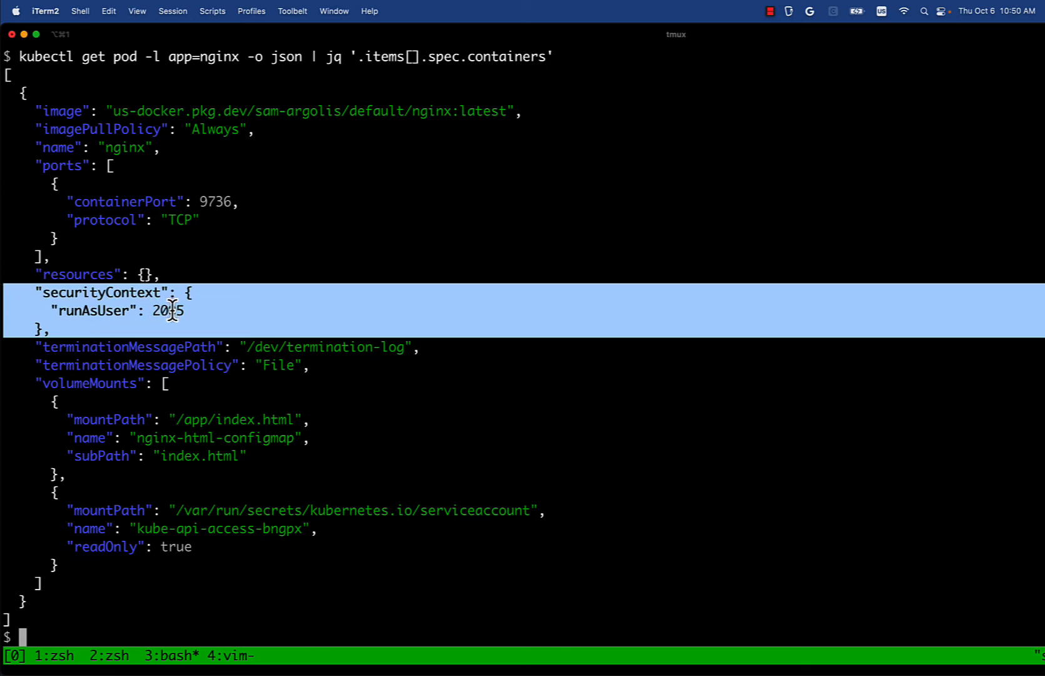
pyautogui.doubleClick(166, 310)
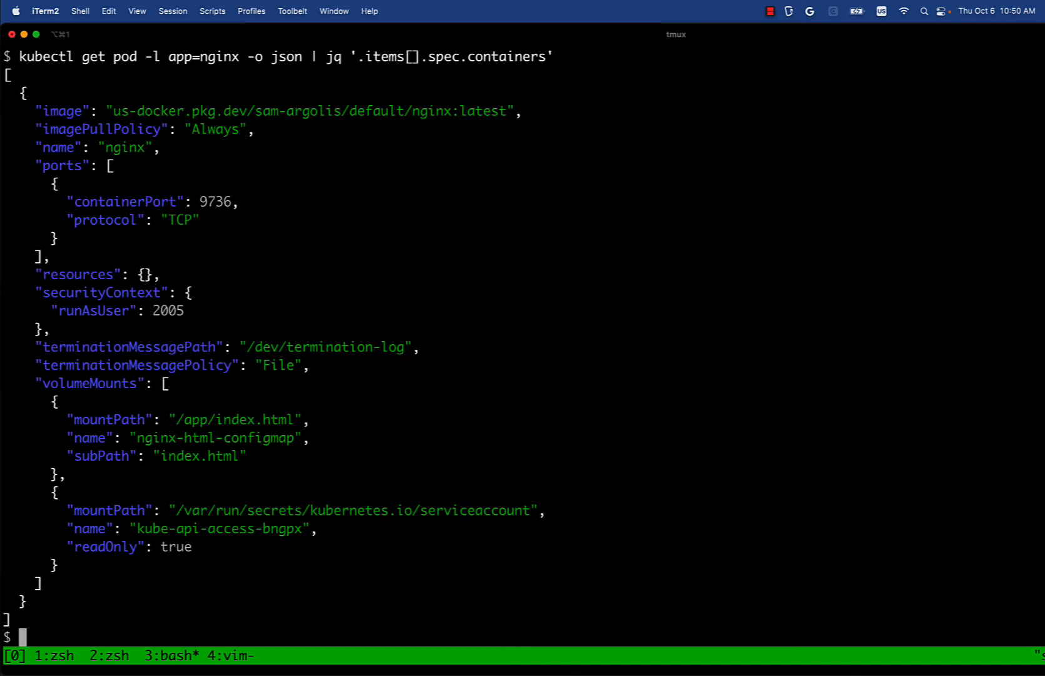
# - Show the pod securityContext (fsGroup 1005), then port-forward service/nginx 8080:80
pyautogui.write("kubectl get pod -l app=nginx -o json | jq '.items[].spec.securityContext'")
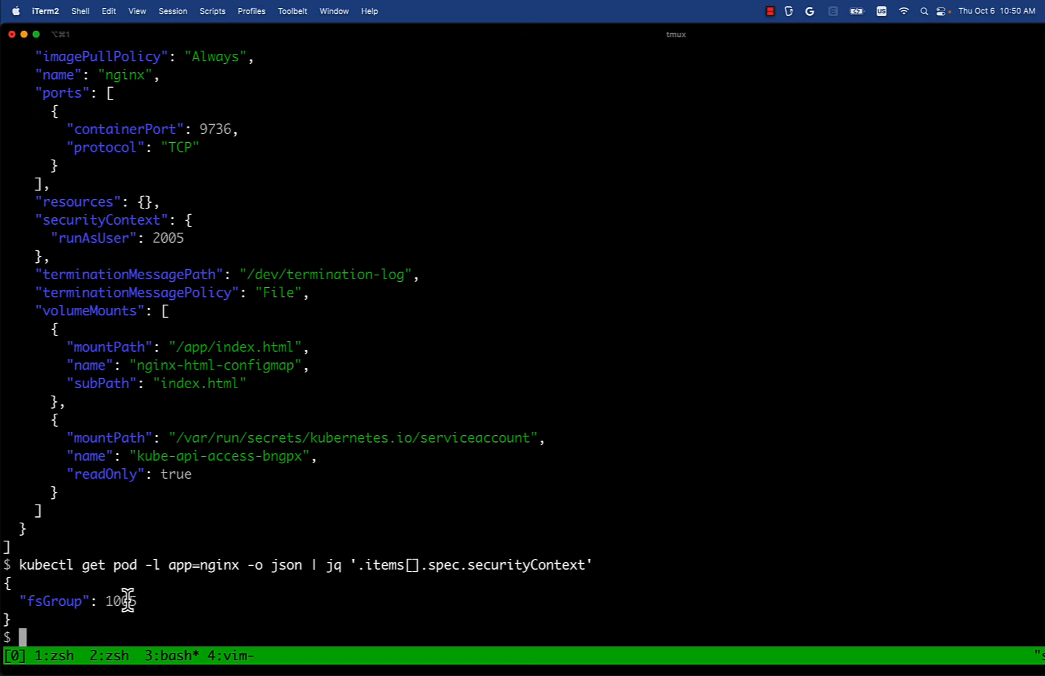
pyautogui.write('kubectl port-forward')
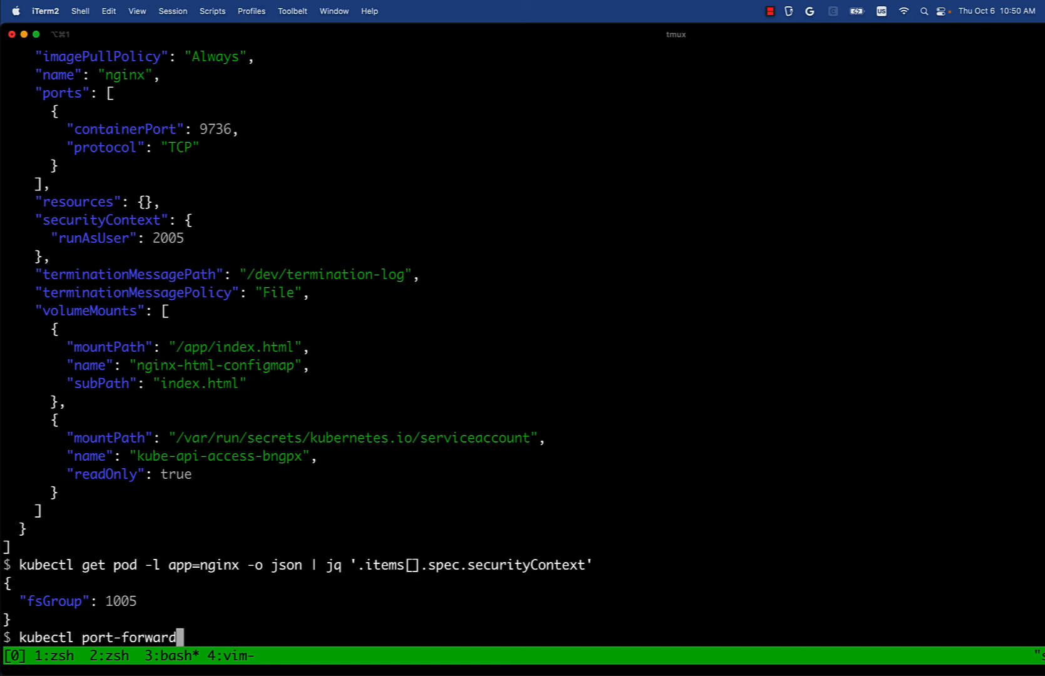
pyautogui.write('service/nginx 8080:80')
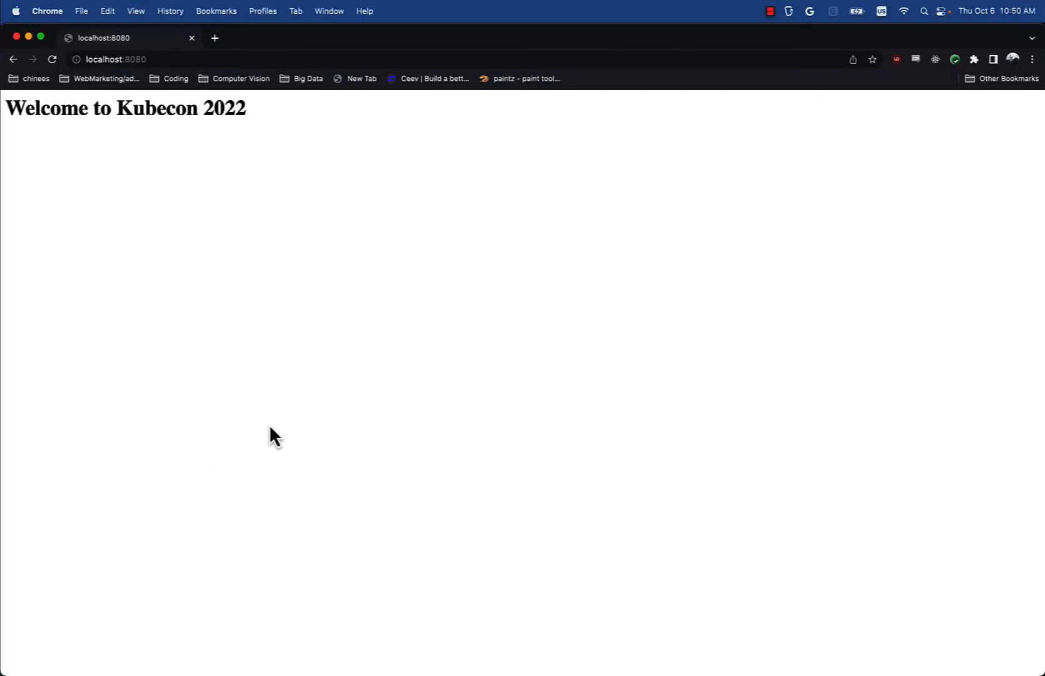
pyautogui.moveTo(256, 425)
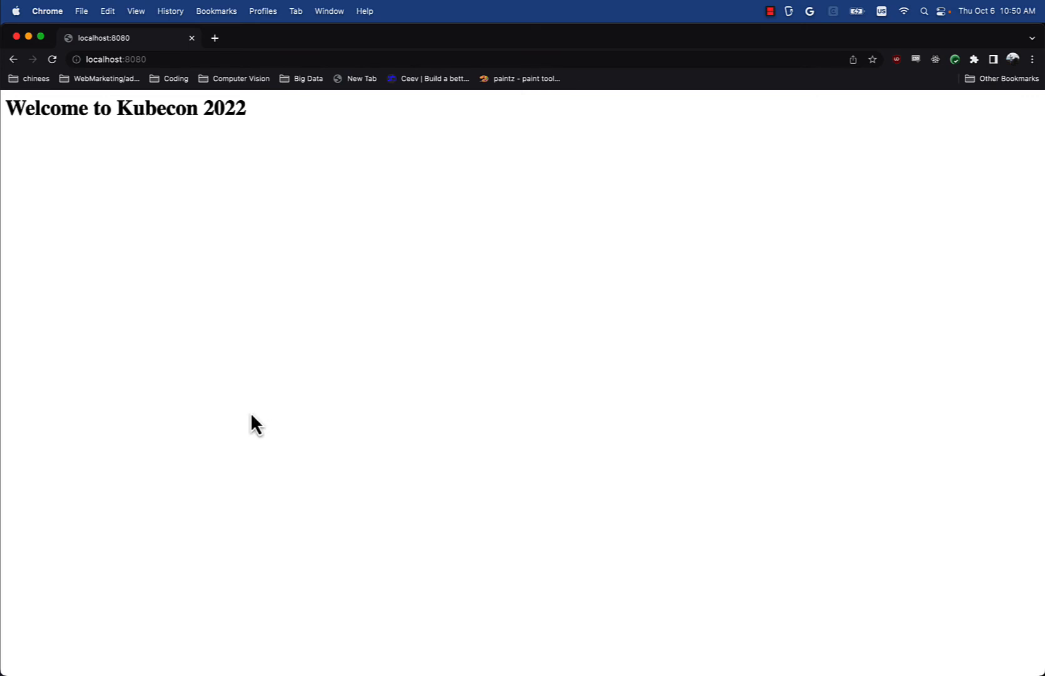
pyautogui.moveTo(195, 145)
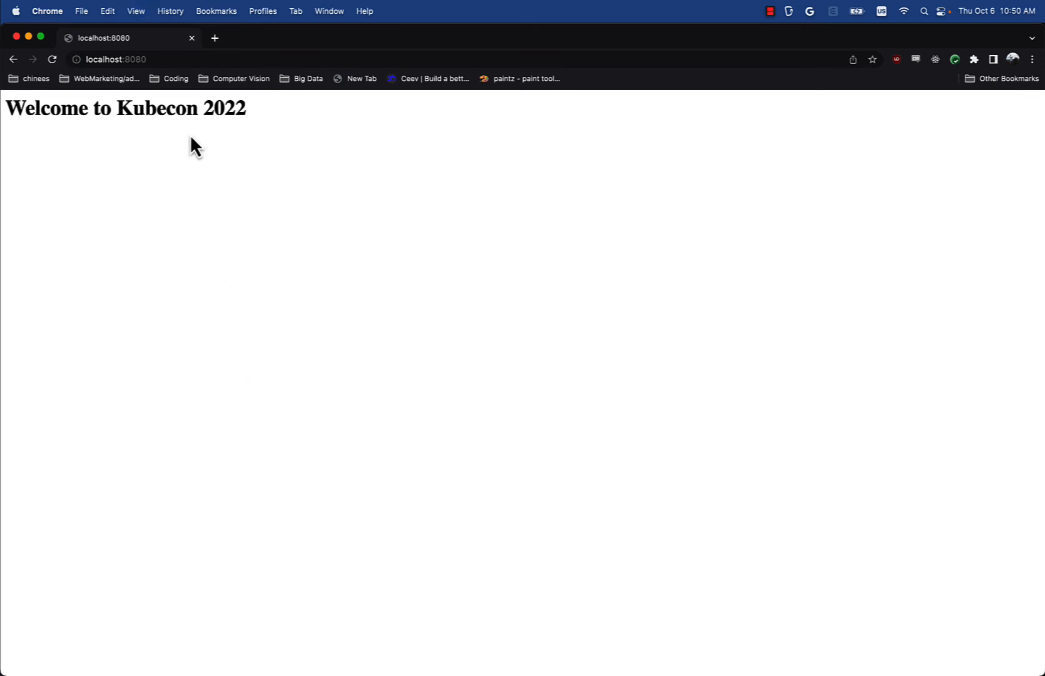
pyautogui.moveTo(232, 261)
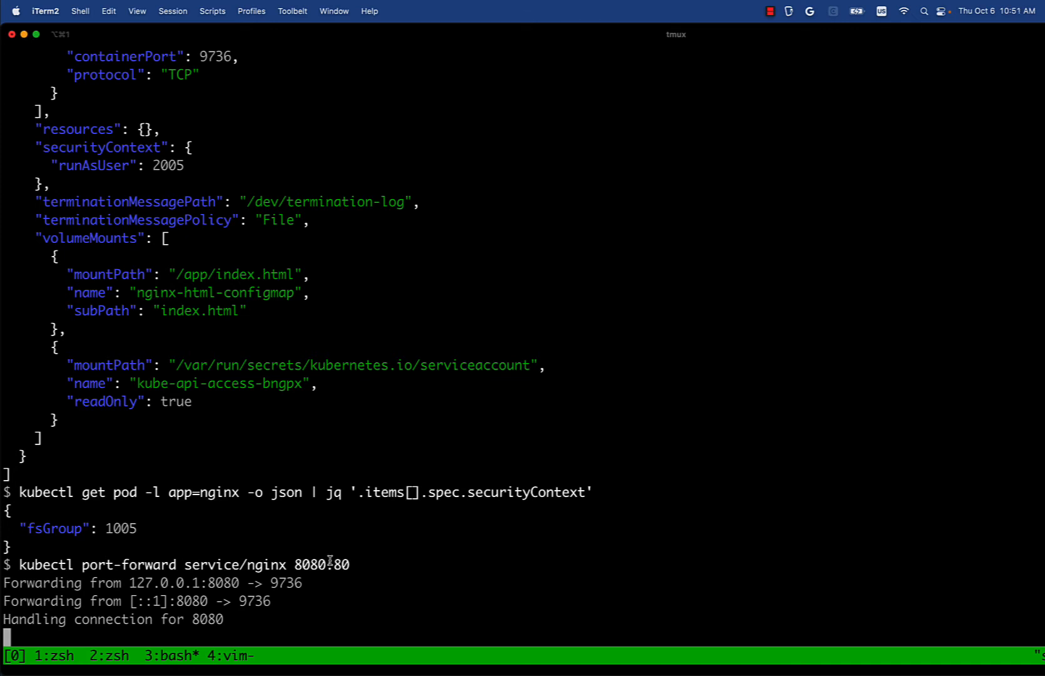
# - Stop the port-forward and label namespace default with pod-security enforce=baseline
pyautogui.press('ctrl+c')
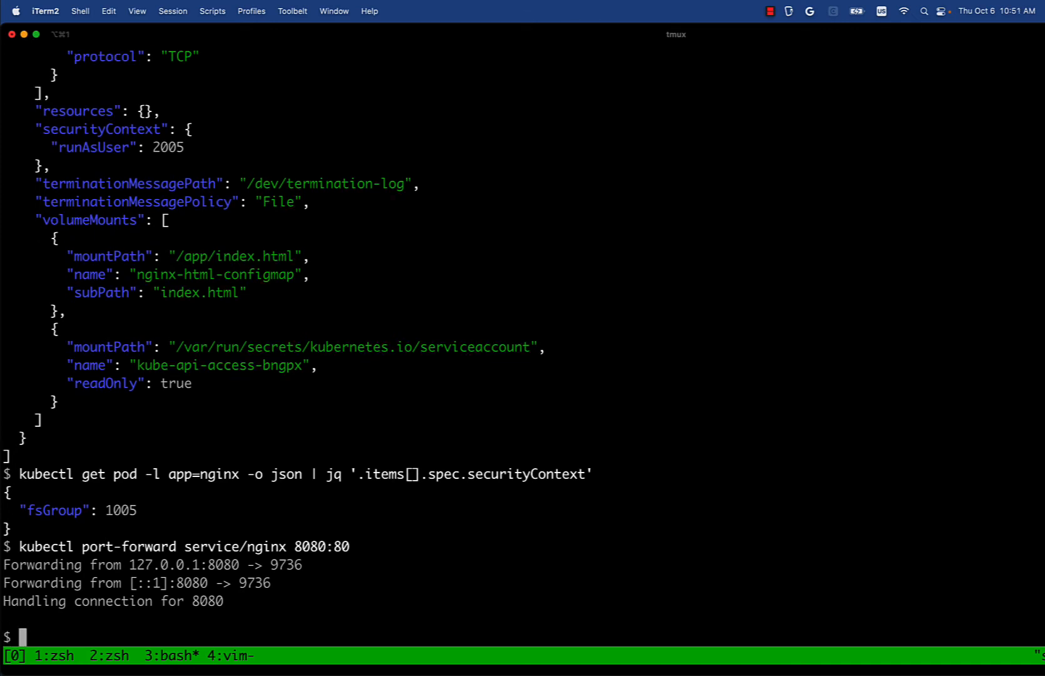
pyautogui.write('kubectl label --overwrite ns default pod-security.kubernetes')
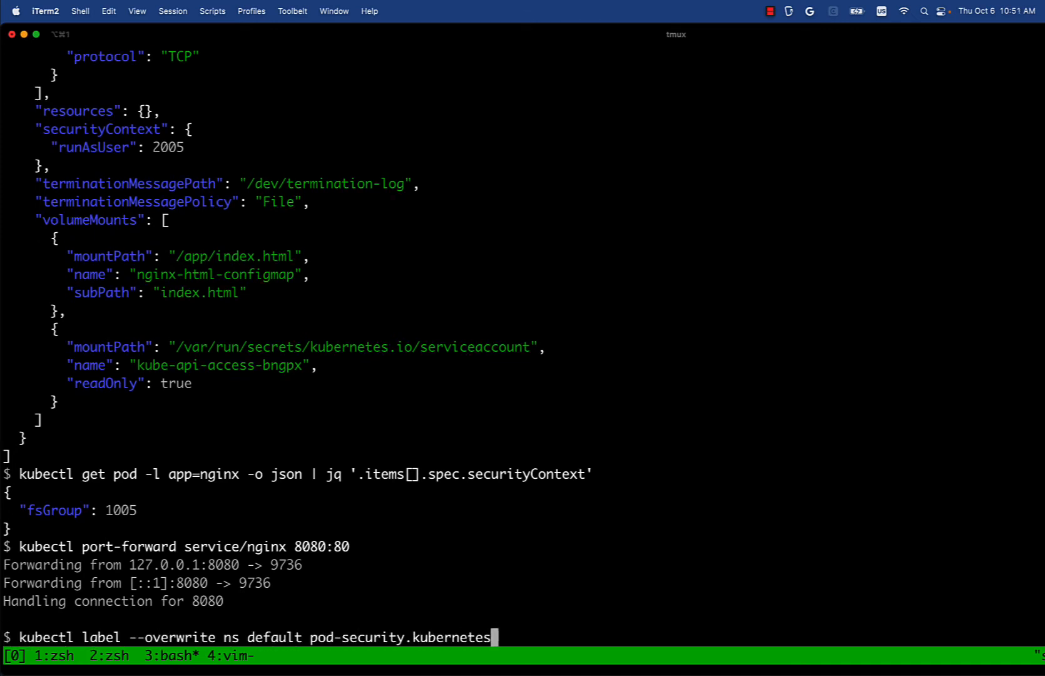
pyautogui.write('.io/enforce=baseline')
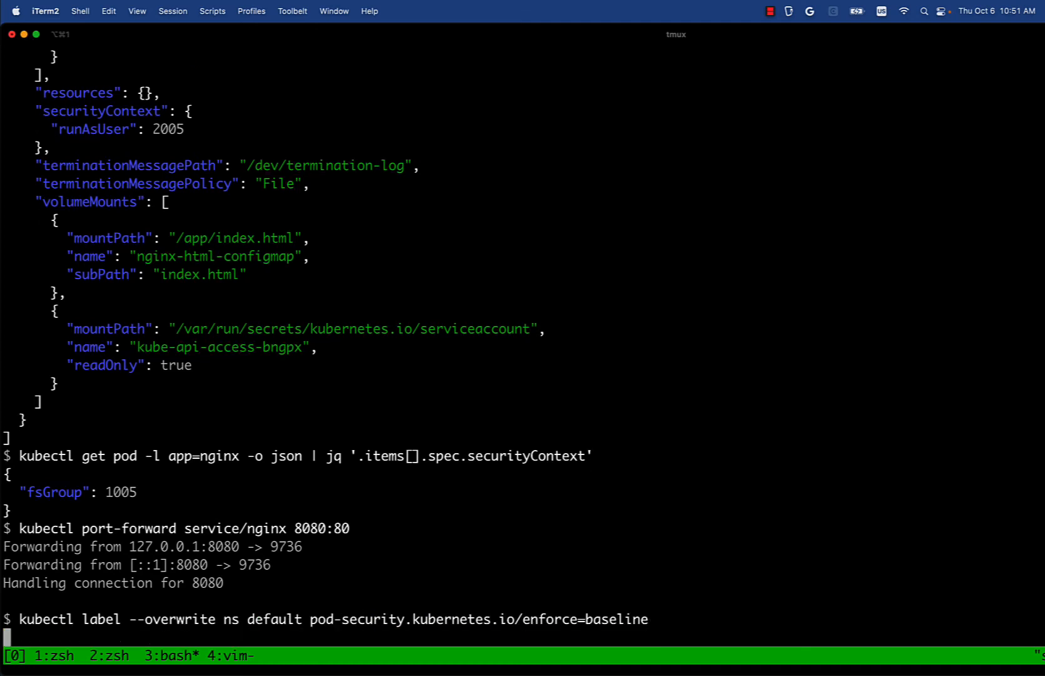
pyautogui.press('Return')
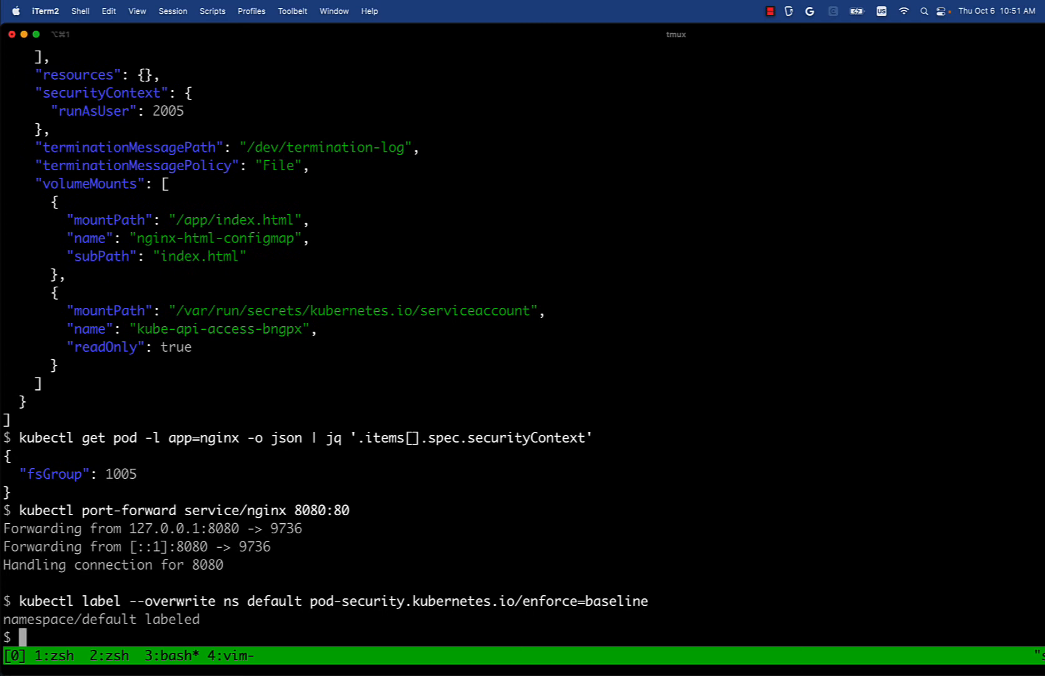
# - Apply privileged-psp.yaml, create clusterrole privileged-psp and rolebinding disable-psp for default service accounts
pyautogui.write('kubectl apply -f privileged-psp.yaml')
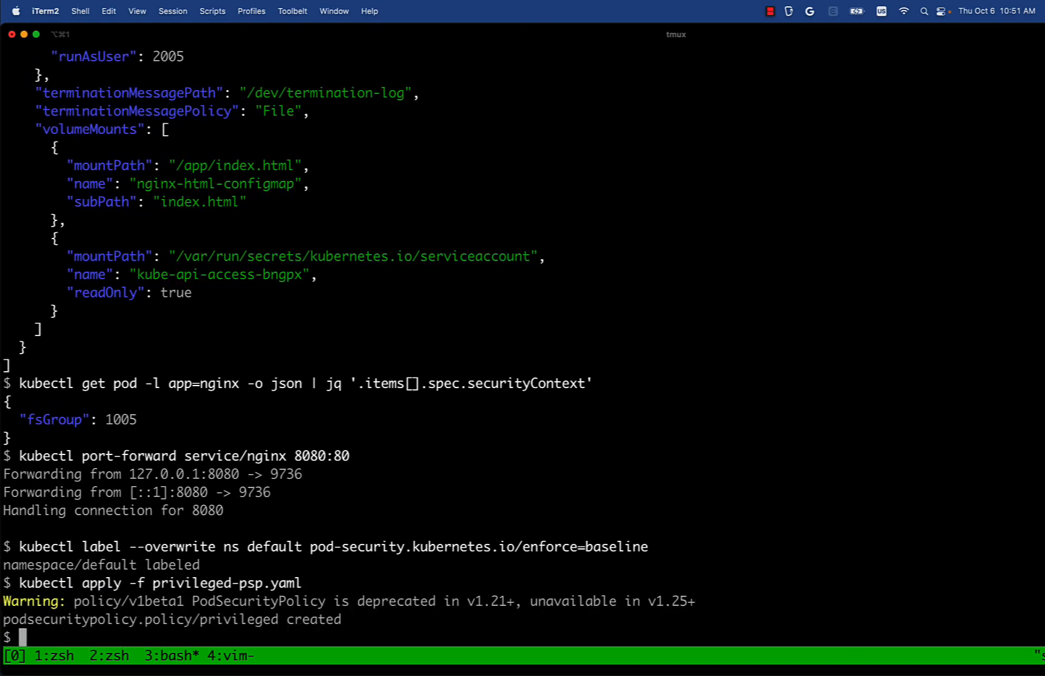
pyautogui.write('kubectl create clusterrole privileged-psp --verb use --res')
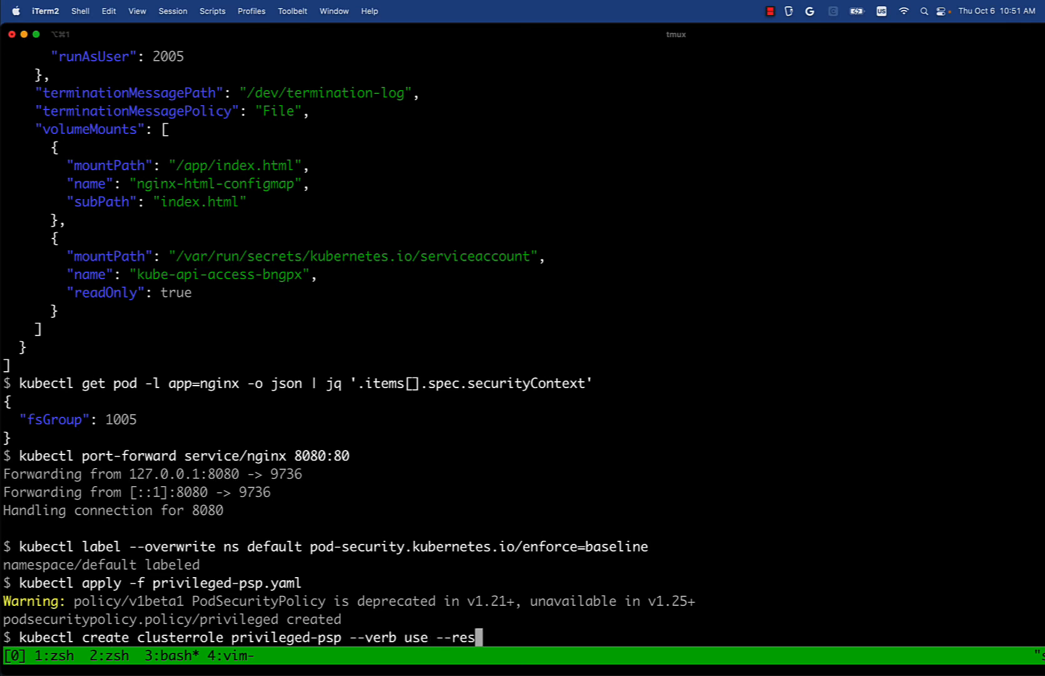
pyautogui.write('ource podsecuritypolicies.policy --resource-name privileged')
pyautogui.write('k')
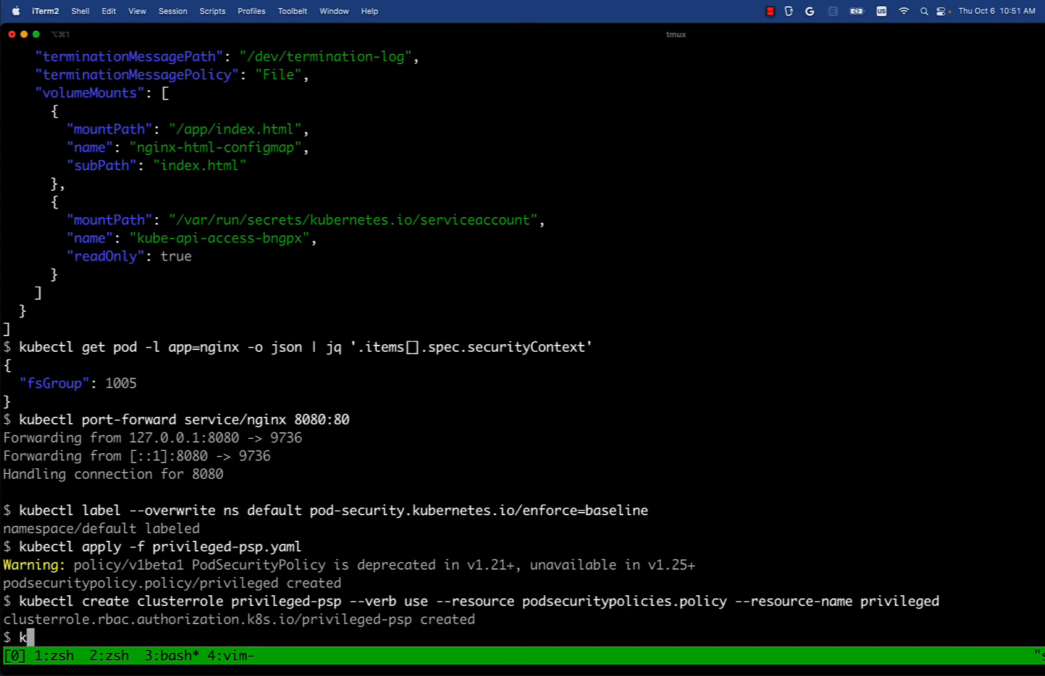
pyautogui.write('ubectl create -n default rolebinding disable-psp --clusterrole privileged-psp --')
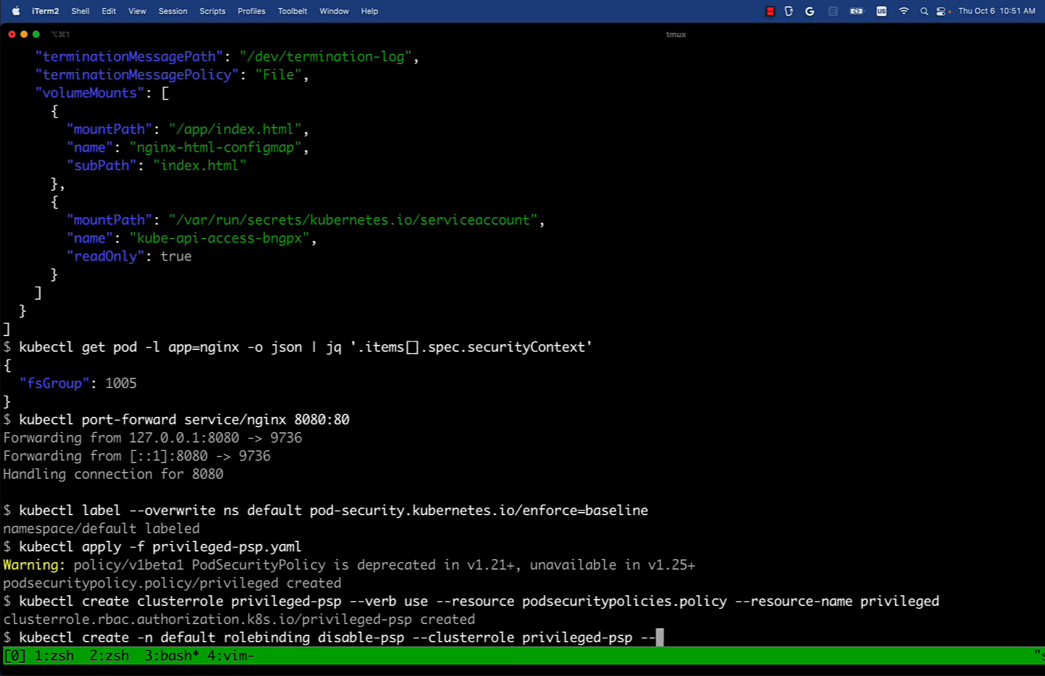
pyautogui.write('group system:serviceaccounts:default')
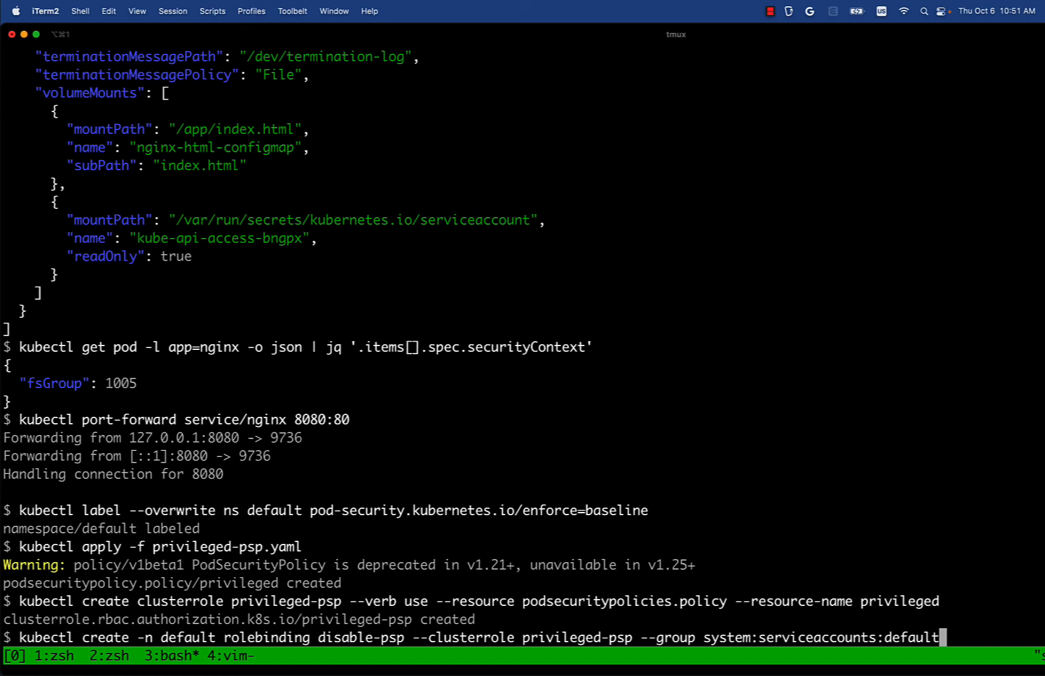
pyautogui.moveTo(910, 625)
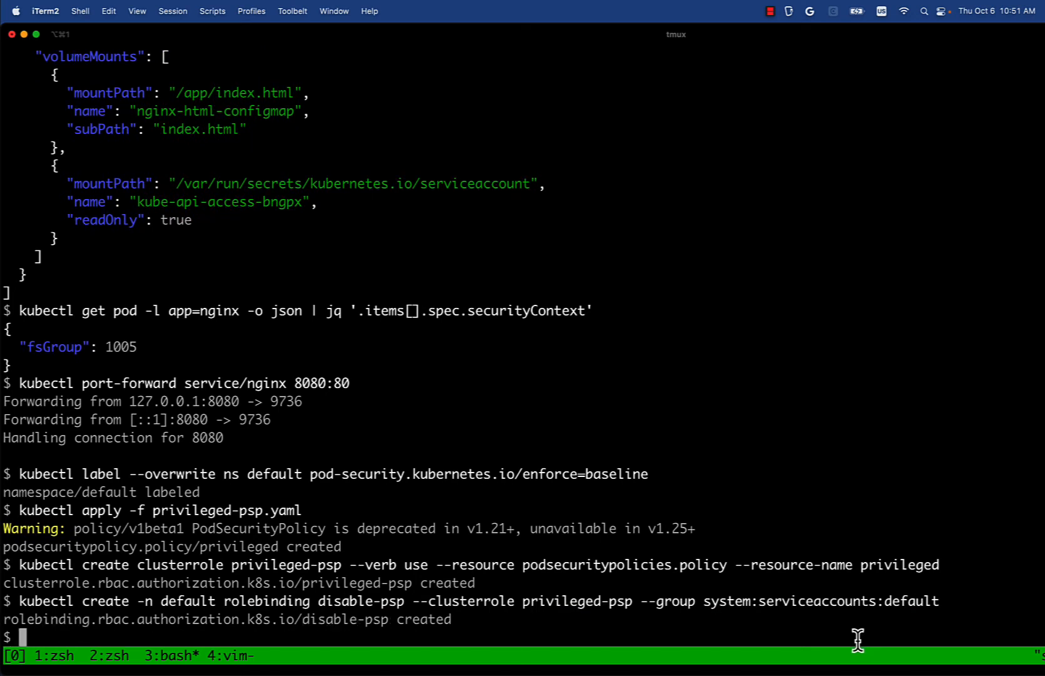
# - Restart deployment/nginx-nonpriv and port-forward service/nginx 8080:80 again
pyautogui.write('kubectl rollout restart deployment/nginx-nonpriv')
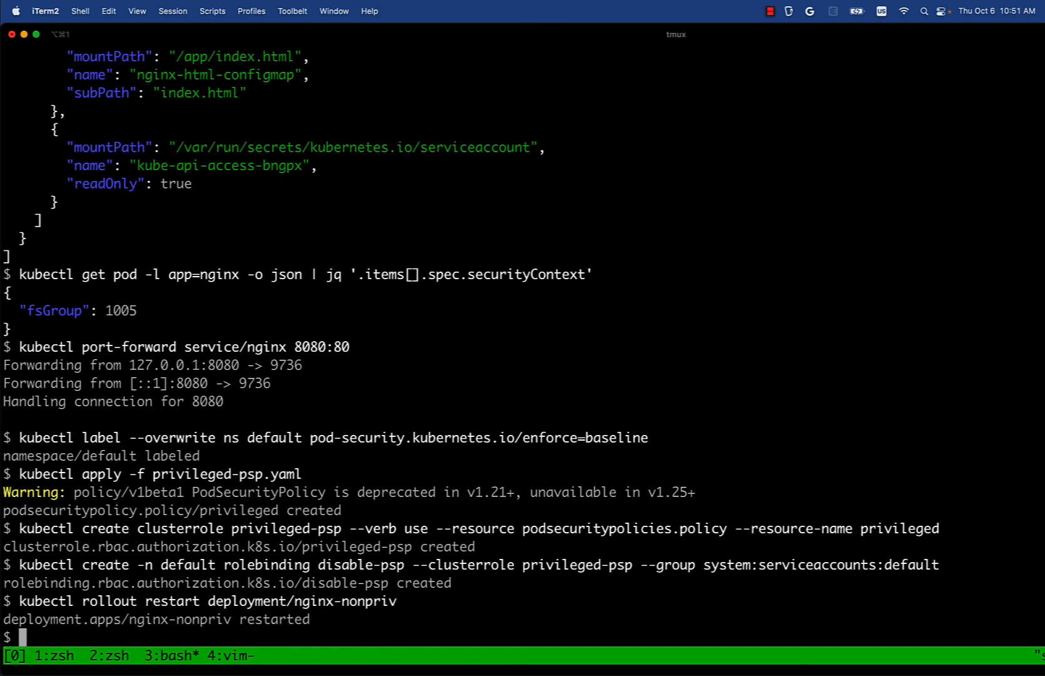
pyautogui.write('kubectl port-forward service/nginx 8080:80')
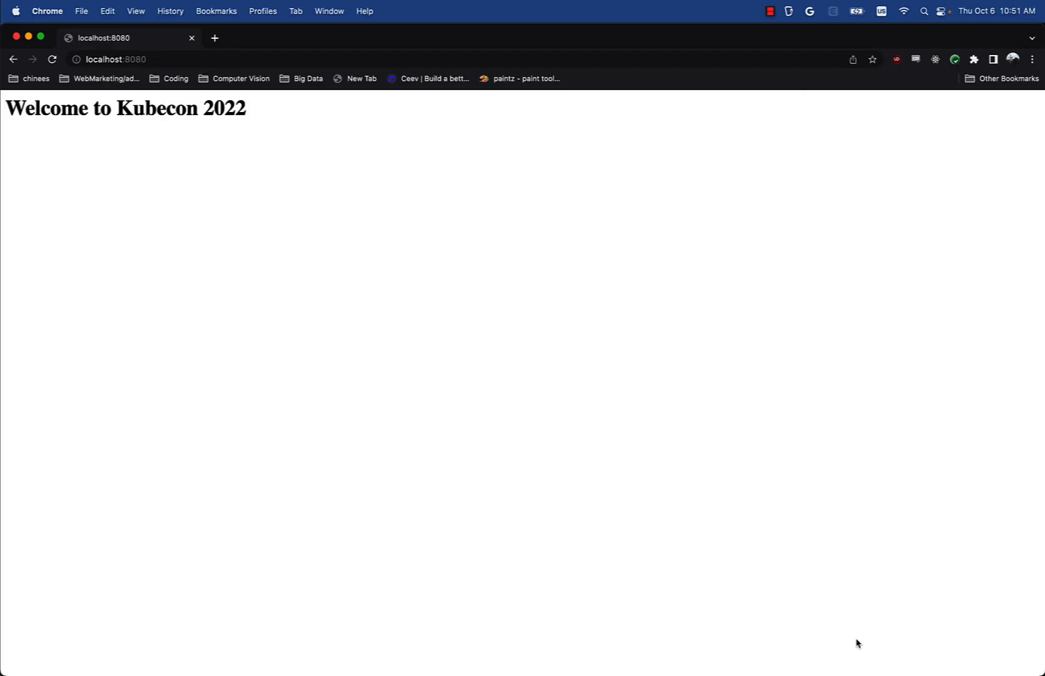
pyautogui.moveTo(188, 438)
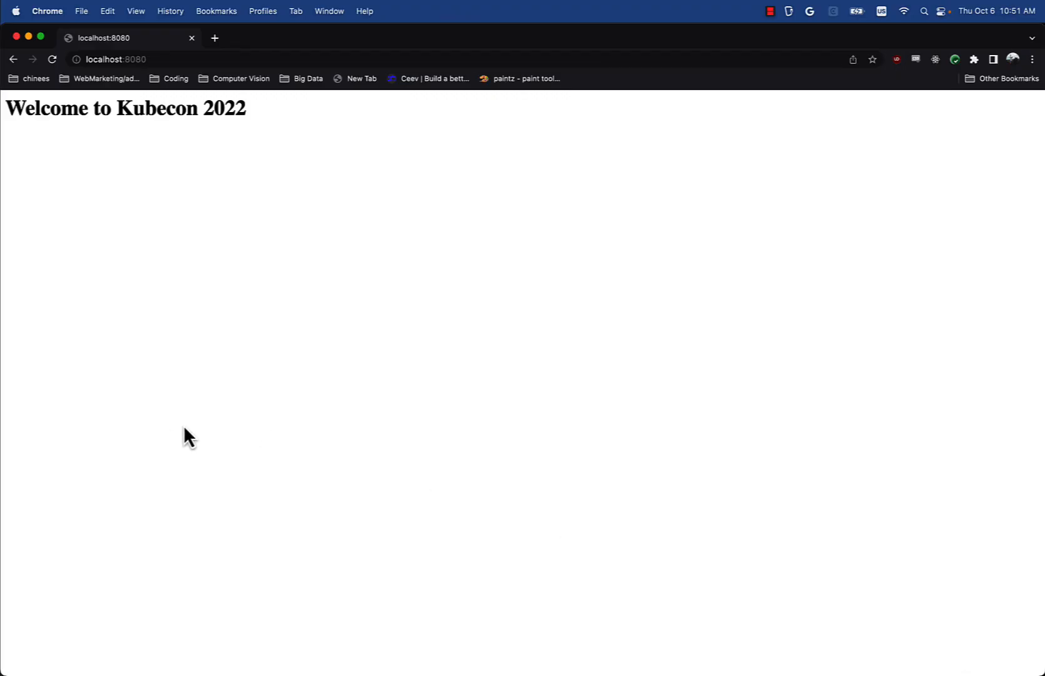
pyautogui.moveTo(305, 313)
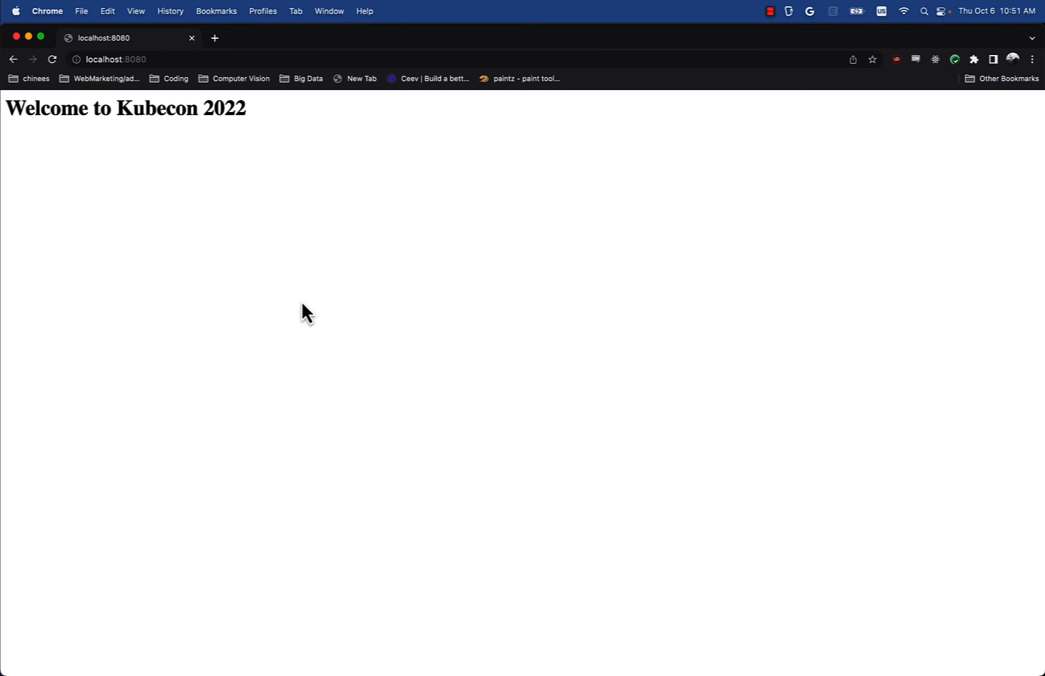
pyautogui.moveTo(300, 304)
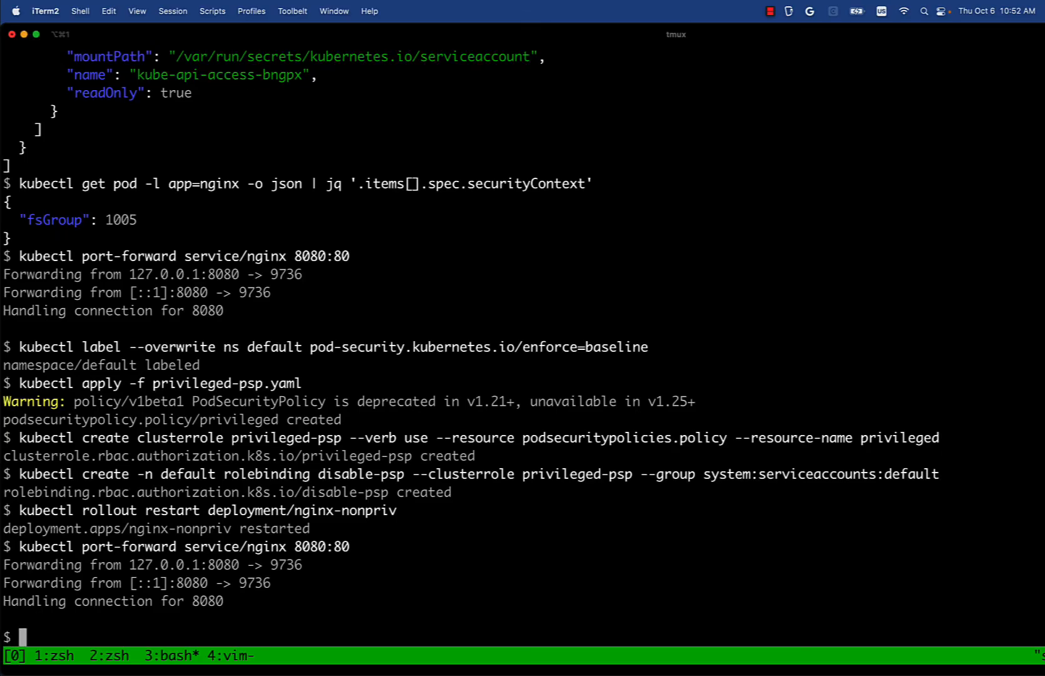
# - Show the restarted pod's containers lacking securityContext, then print nginx-with-security-context.yaml
pyautogui.write('kubectl get pod -l app=nginx -o json | jq')
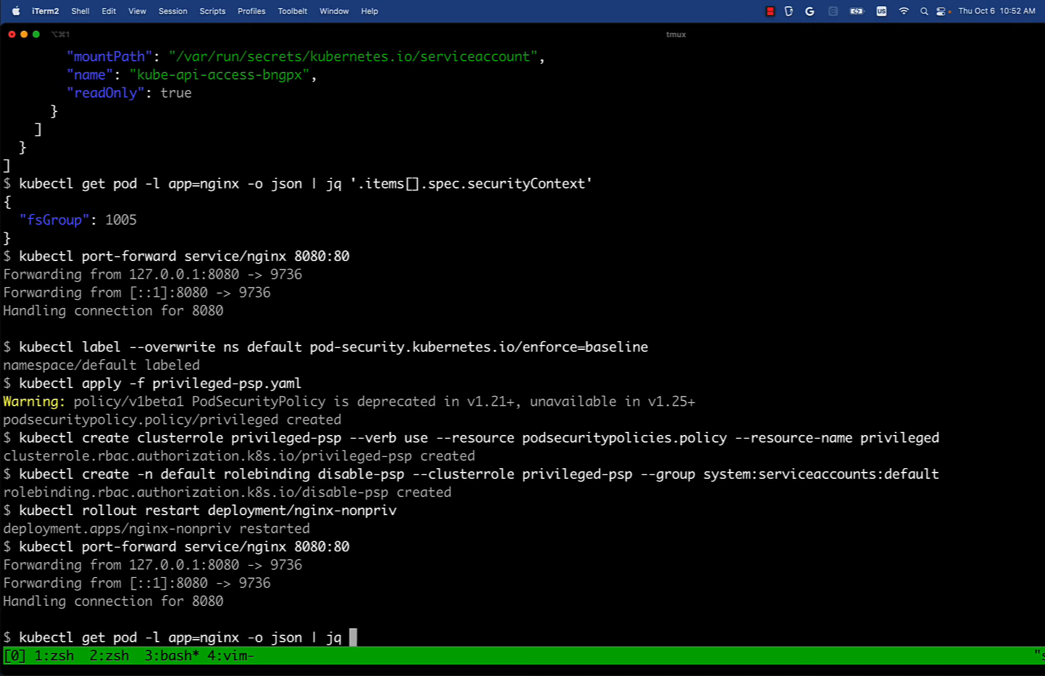
pyautogui.write(".items[].spec.containers'")
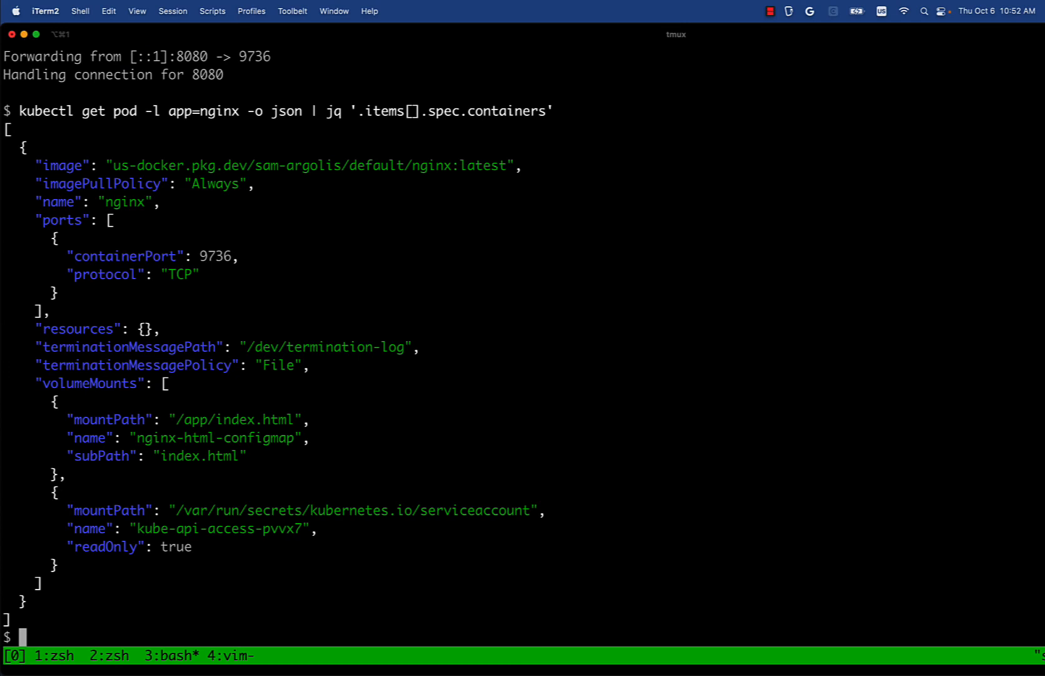
pyautogui.moveTo(87, 229)
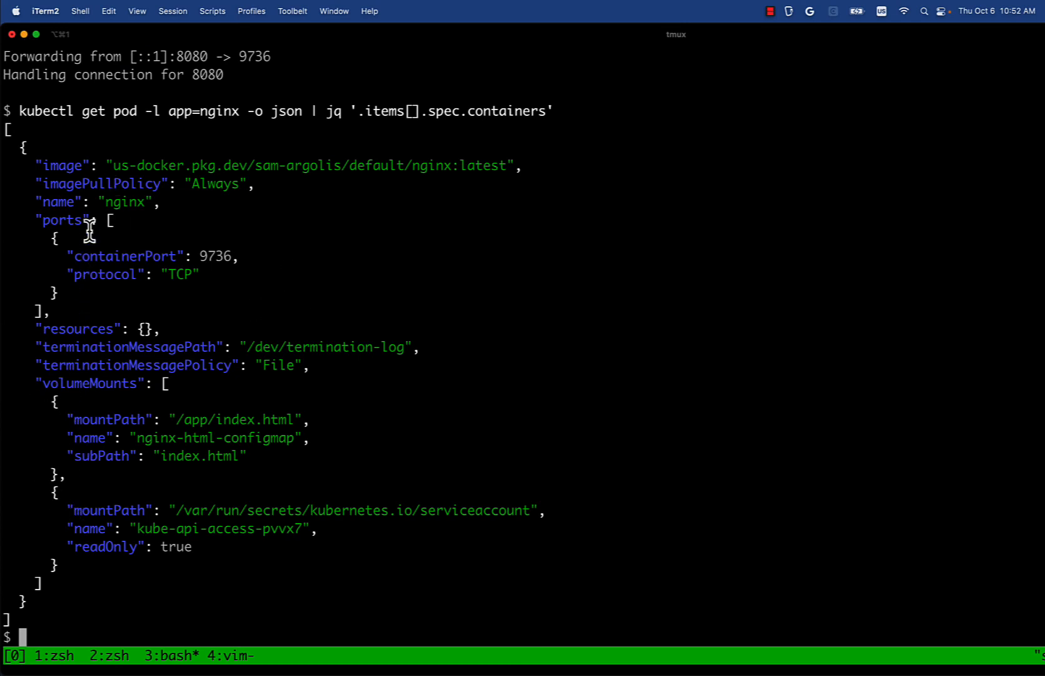
pyautogui.moveTo(187, 362)
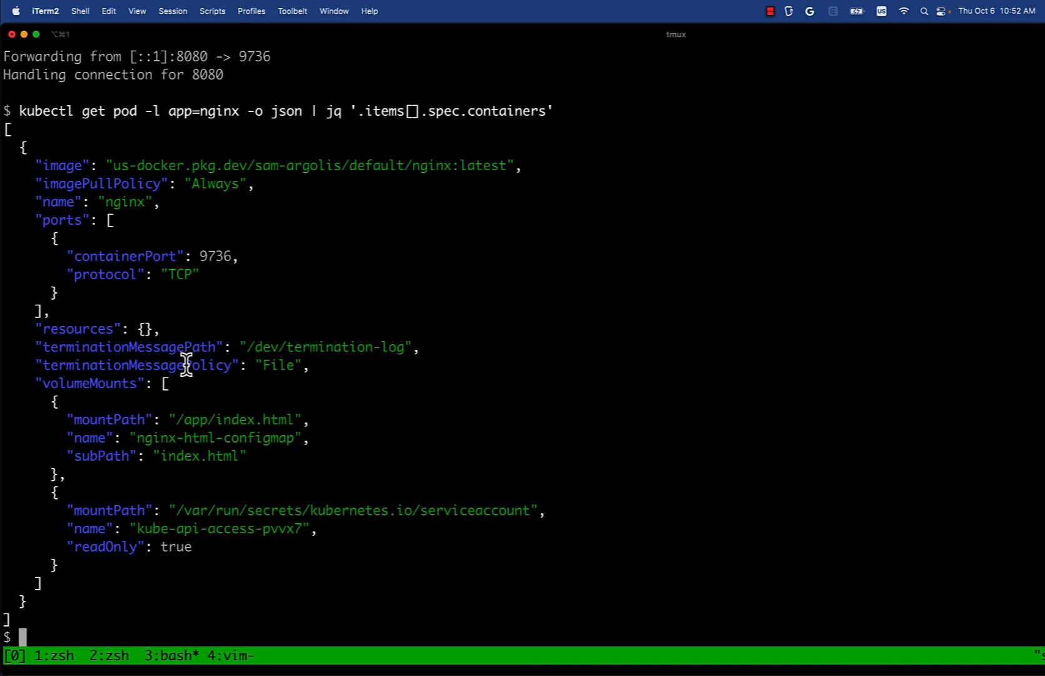
pyautogui.moveTo(130, 347)
pyautogui.write("kubectl get pod -l app=nginx -o json | jq '.items[].spec.securityContext")
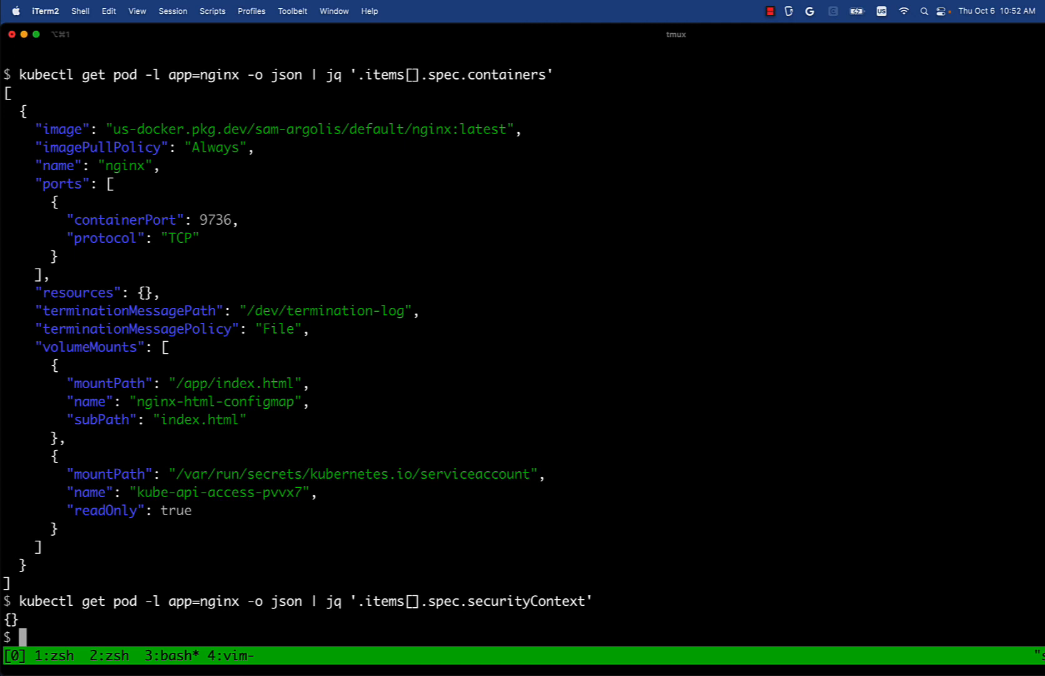
pyautogui.write('cat nginx-with-security-context.yaml')
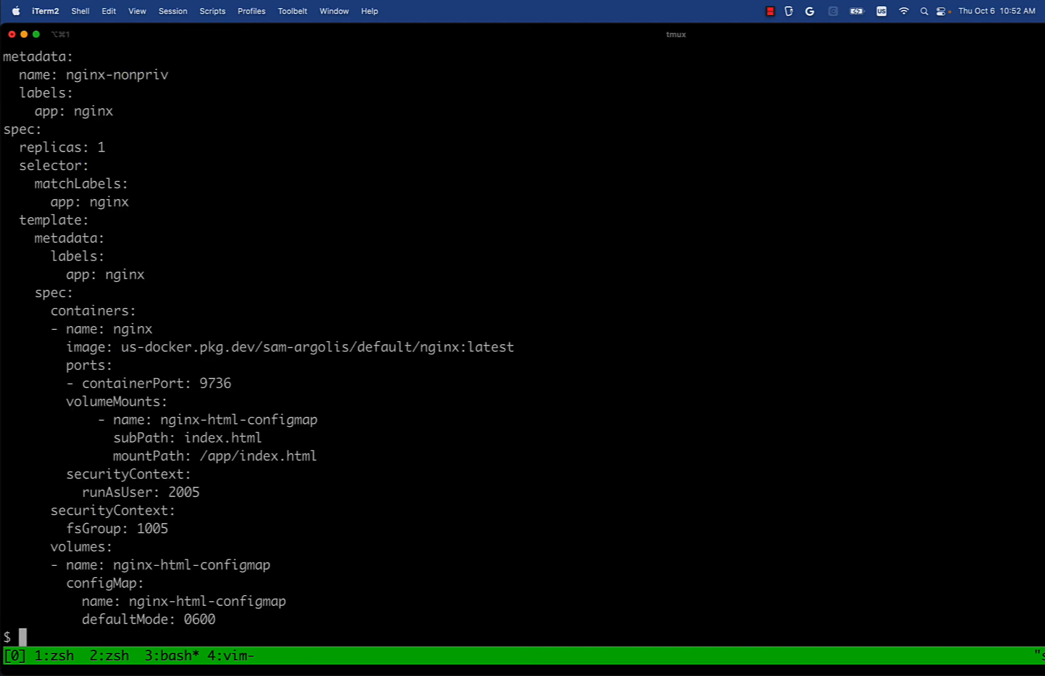
pyautogui.moveTo(156, 483)
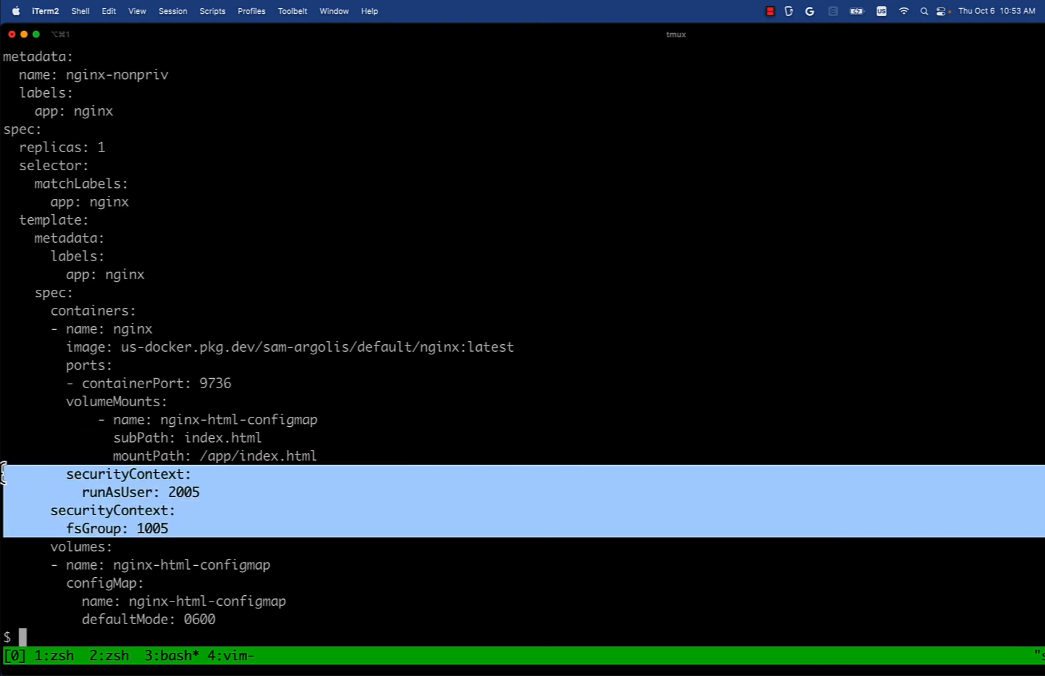
pyautogui.moveTo(182, 540)
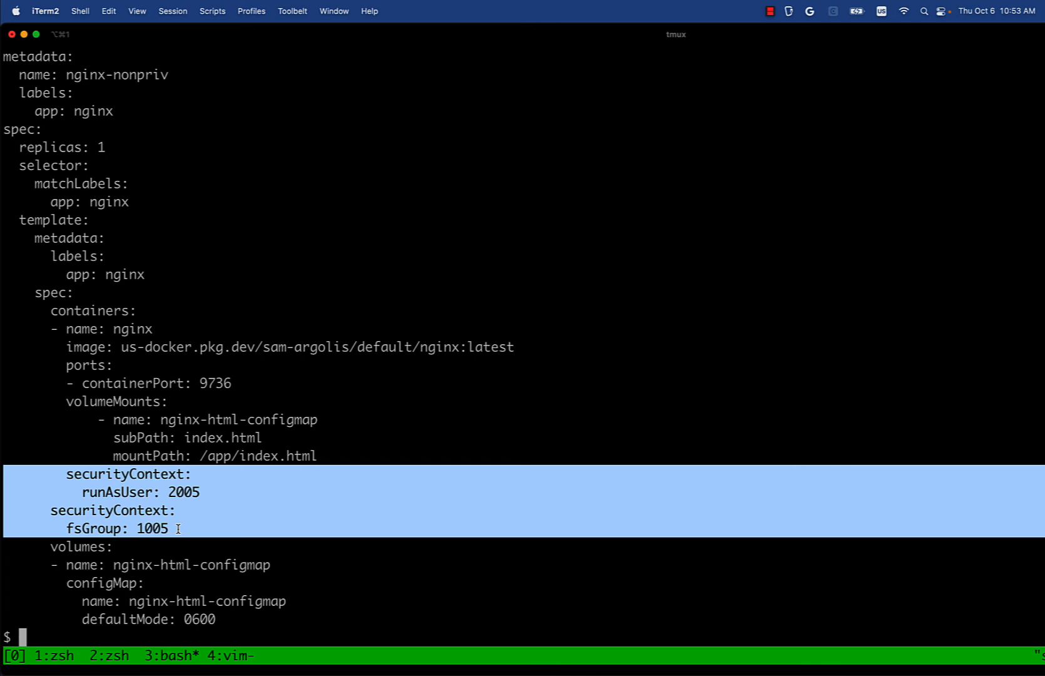
pyautogui.write('kubectl apply -f nginx-with-security-context.yaml')
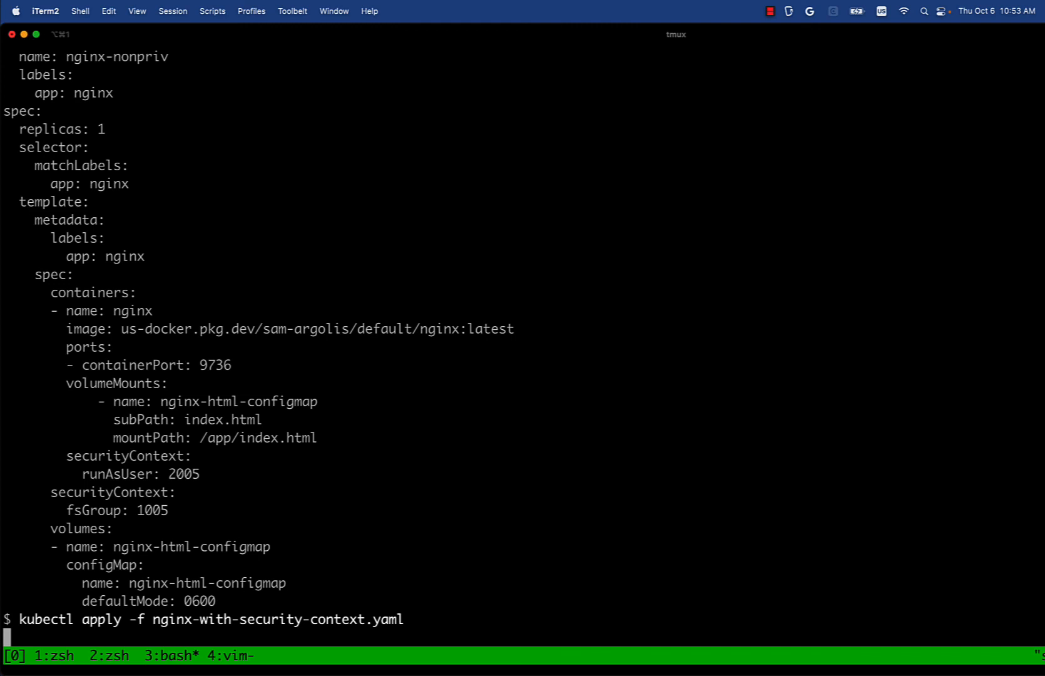
# - Port-forward service/nginx 8080:80 after applying the security-context manifest
pyautogui.write('kubectl port-forward se')
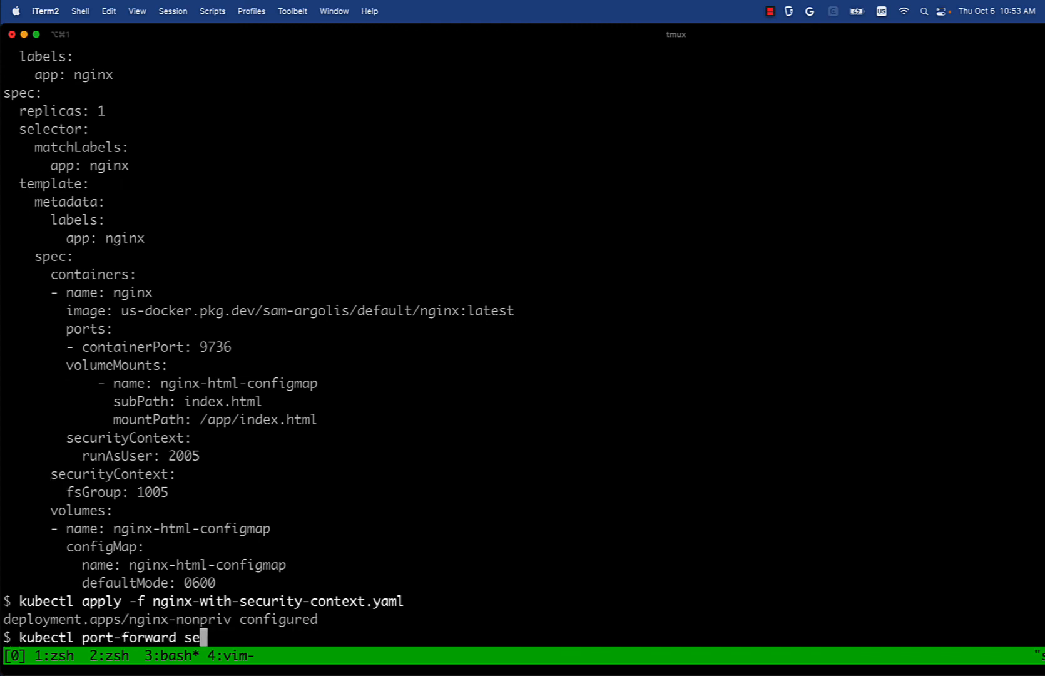
pyautogui.write('rvice/nginx 8080:80')
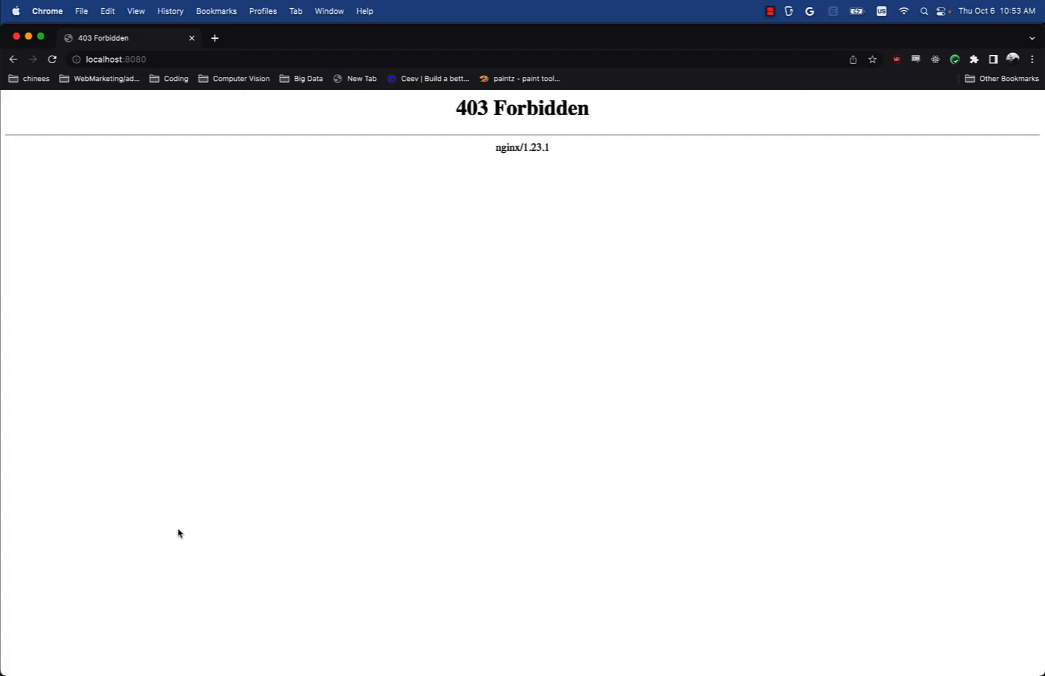
# - Reload localhost:8080 in Chrome to show the Welcome to Kubecon 2022 page
pyautogui.click(52, 59)
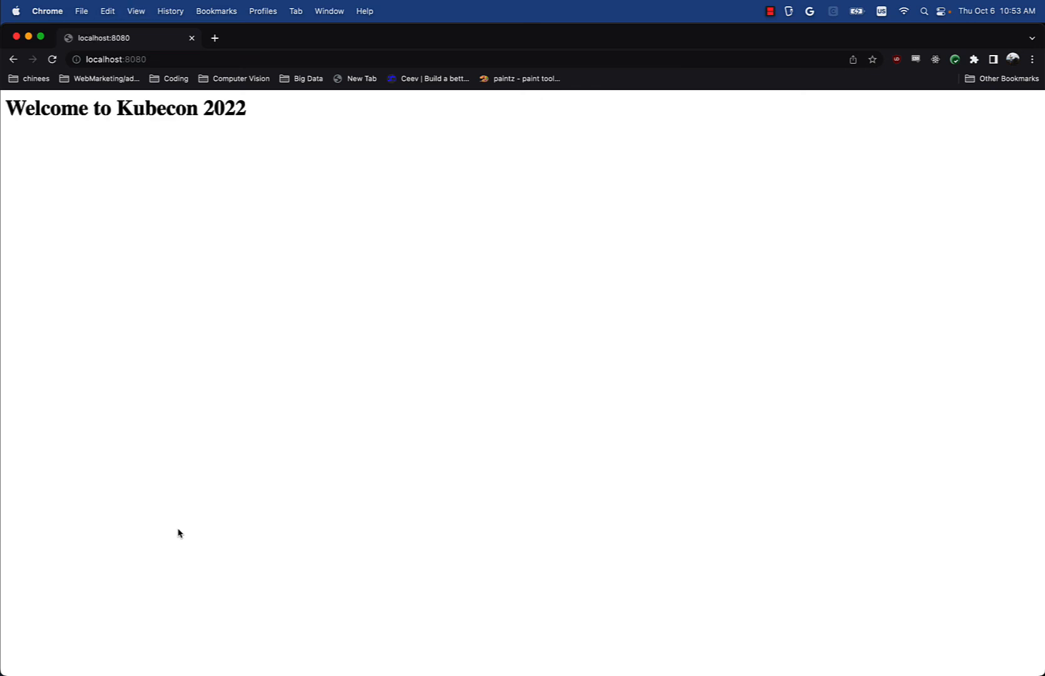